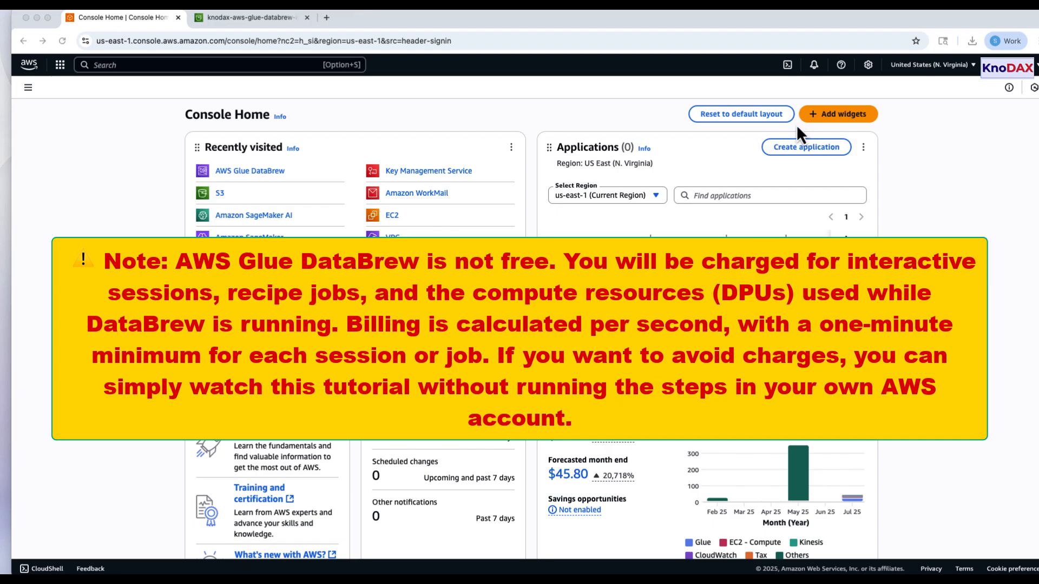
mouse_move(165, 60)
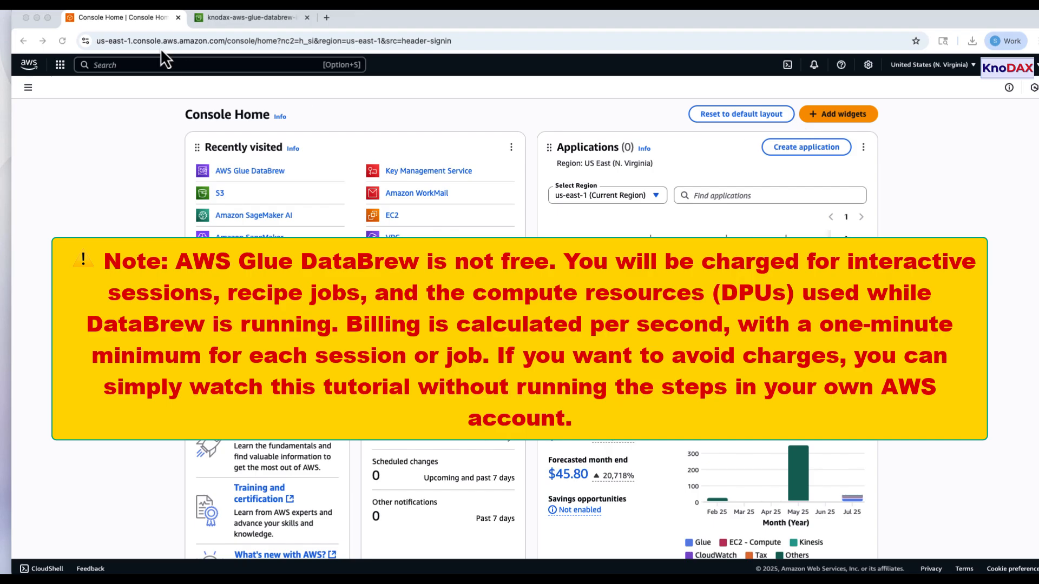
mouse_move(165, 60)
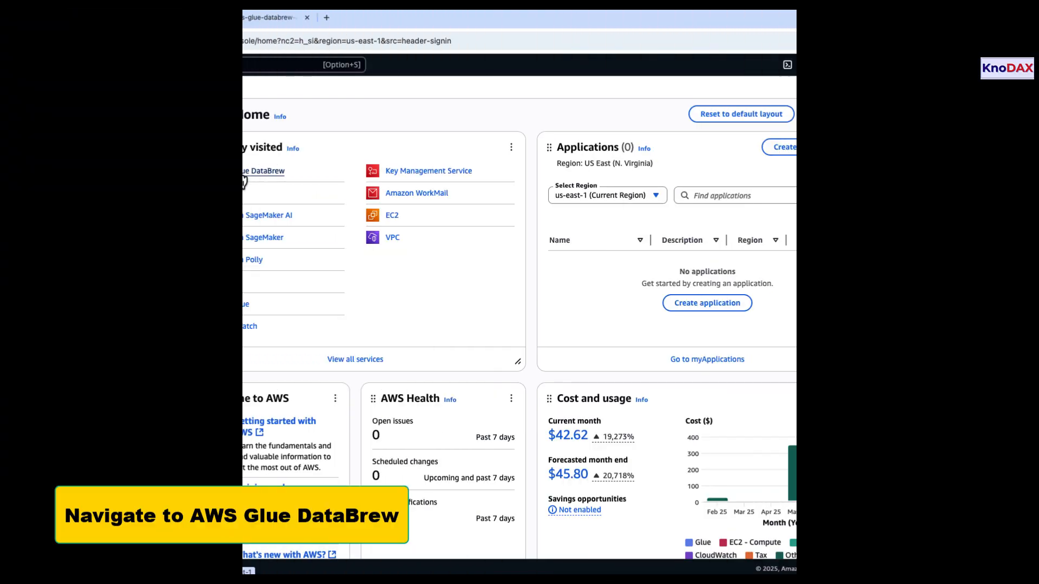
Step: Open AWS Glue DataBrew from Recently visited and show its Datasets page
click(264, 170)
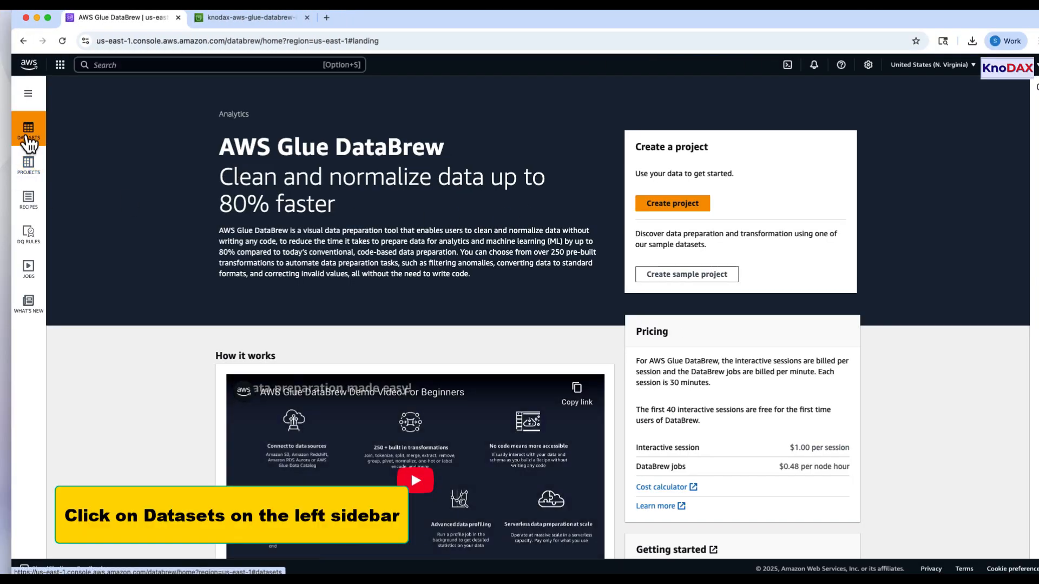
click(27, 129)
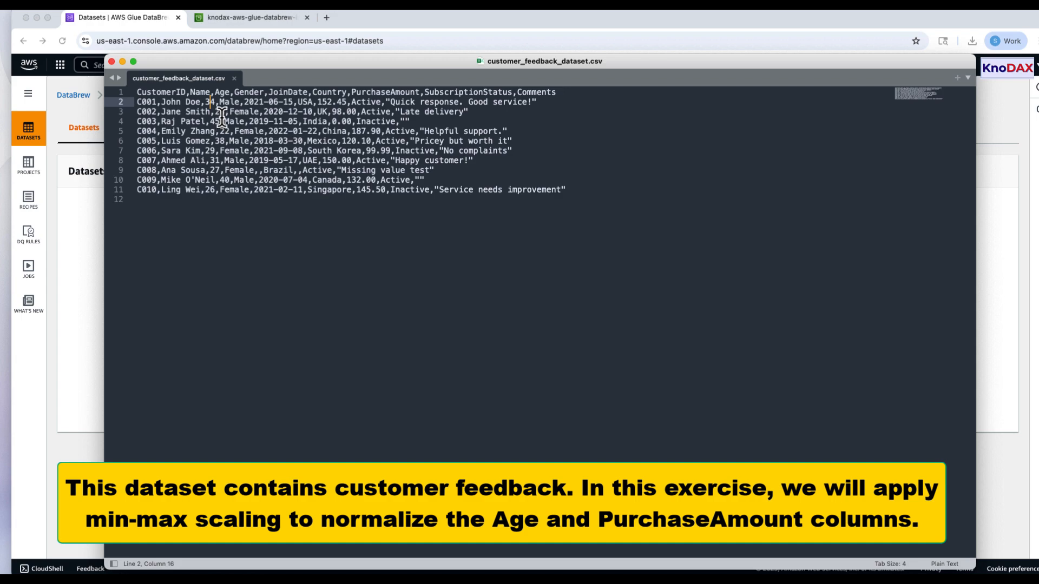
Step: Review Age and PurchaseAmount values in customer_feedback_dataset.csv, starting with customer C002's Age
click(242, 111)
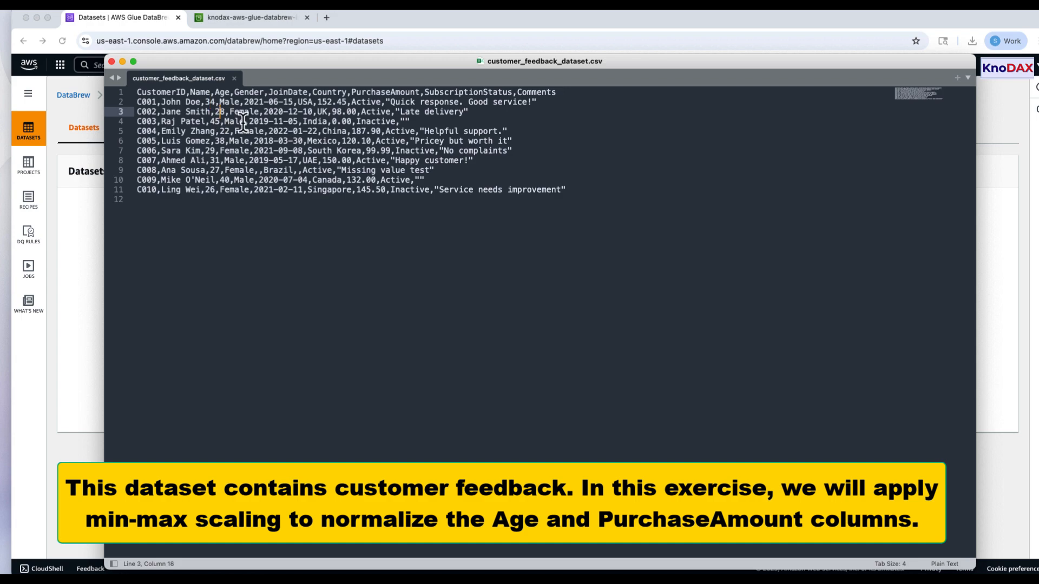
mouse_move(467, 131)
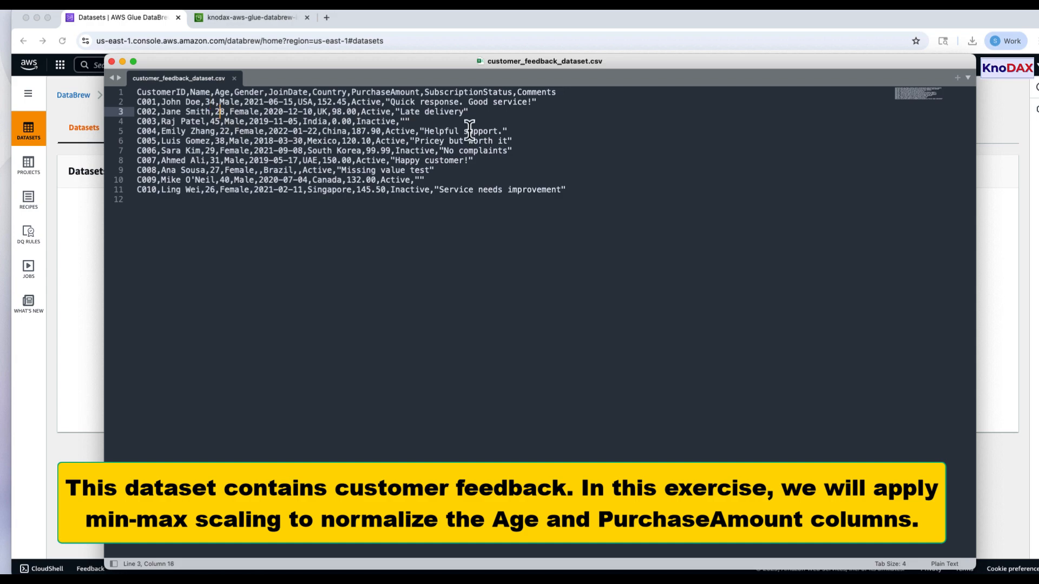
mouse_move(378, 90)
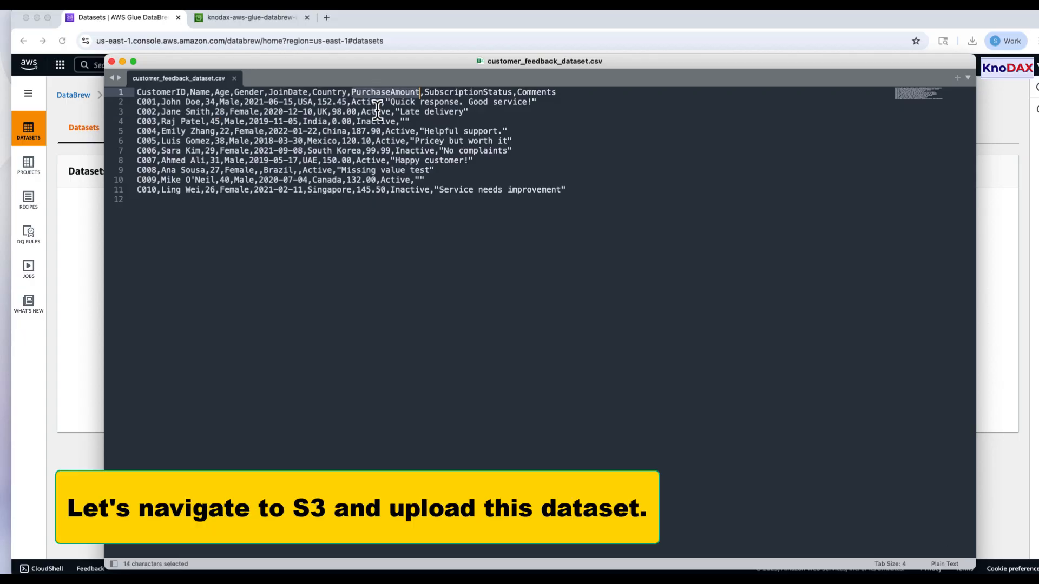
Step: Upload customer_feedback_dataset.csv (810 bytes) into the knodax-aws-glue-databrew-input bucket
click(251, 17)
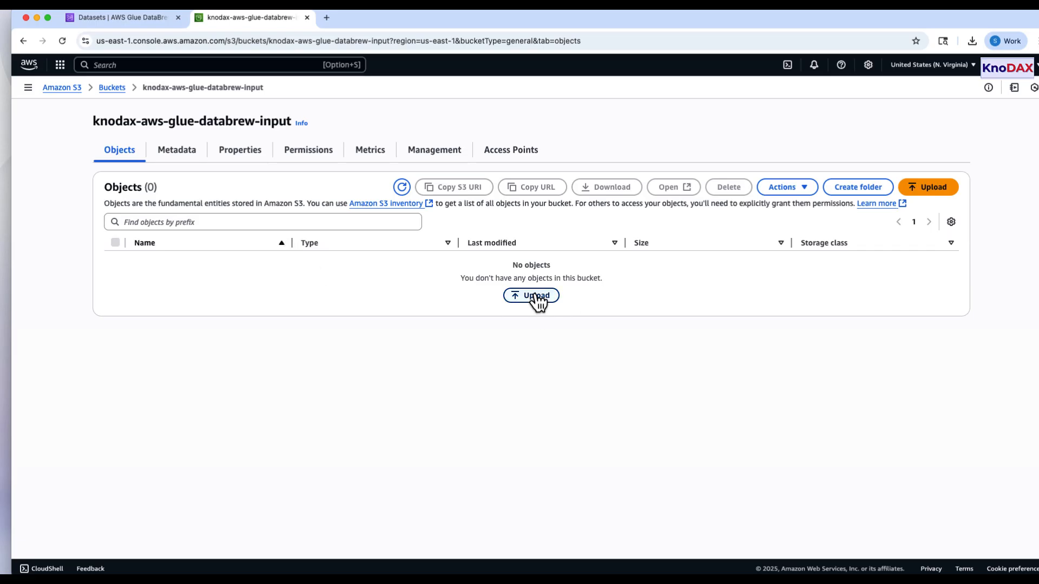
click(531, 296)
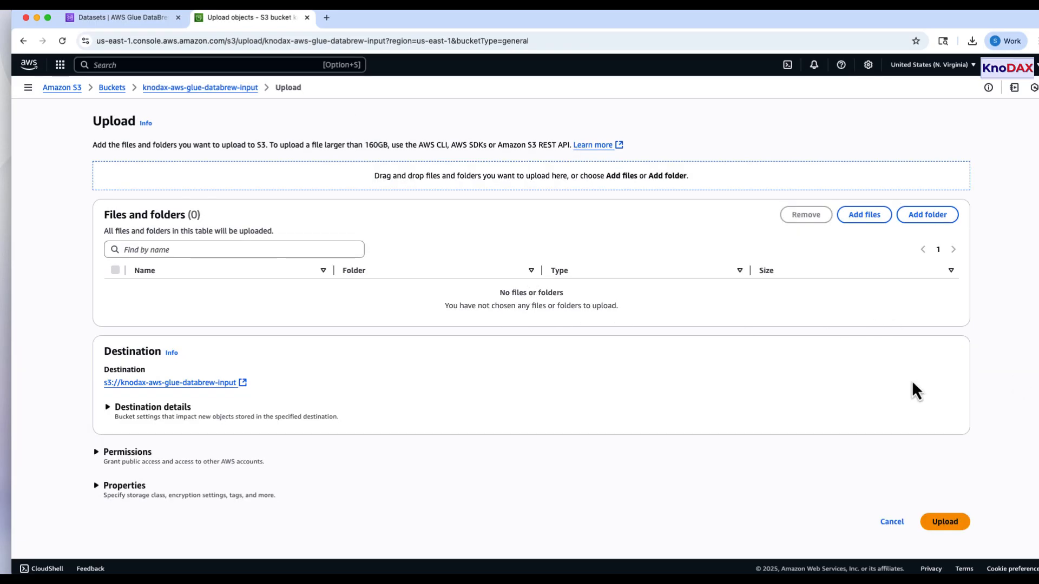
click(944, 522)
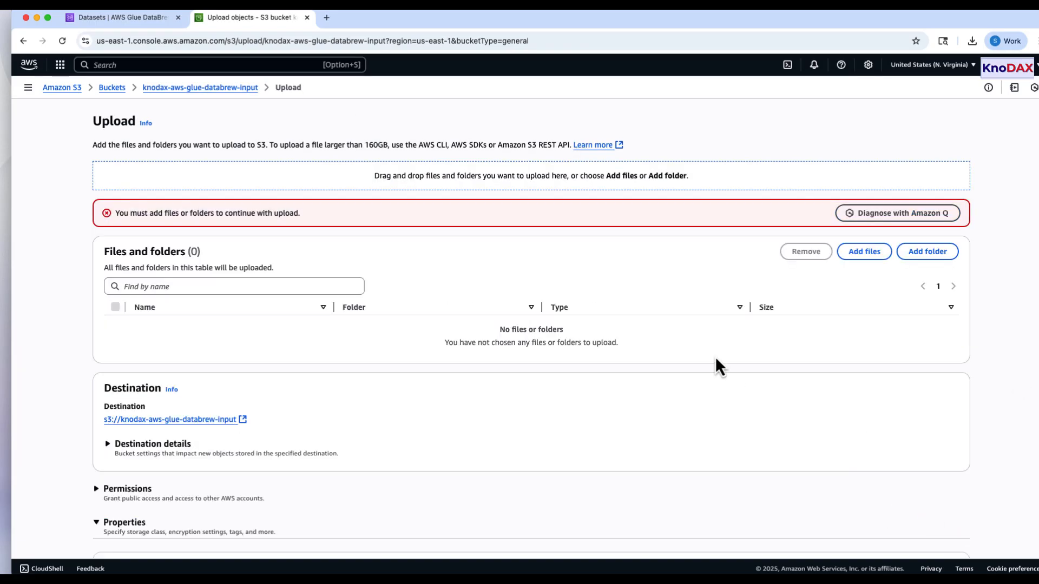
click(862, 251)
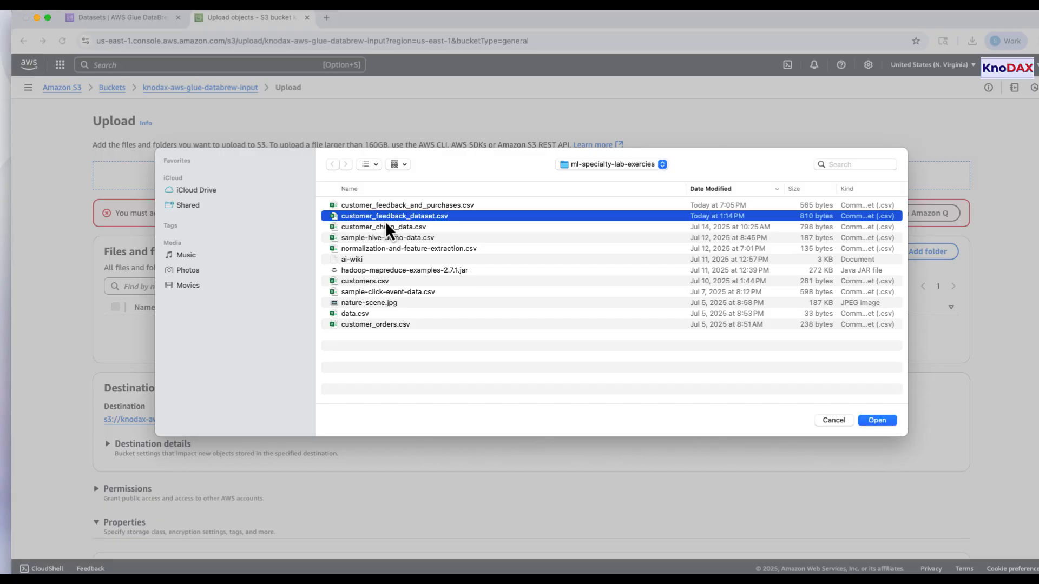
mouse_move(711, 286)
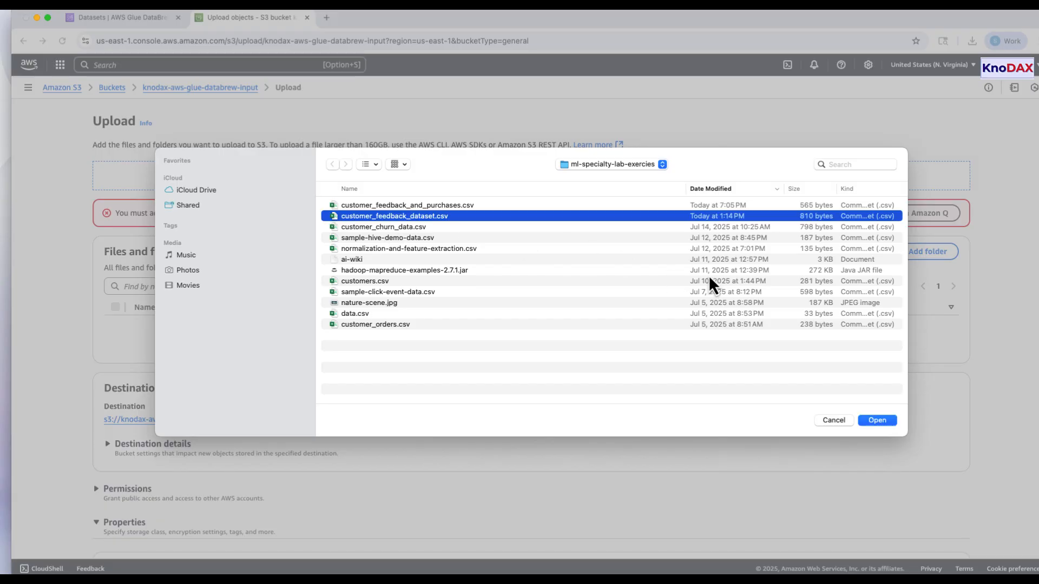
mouse_move(876, 420)
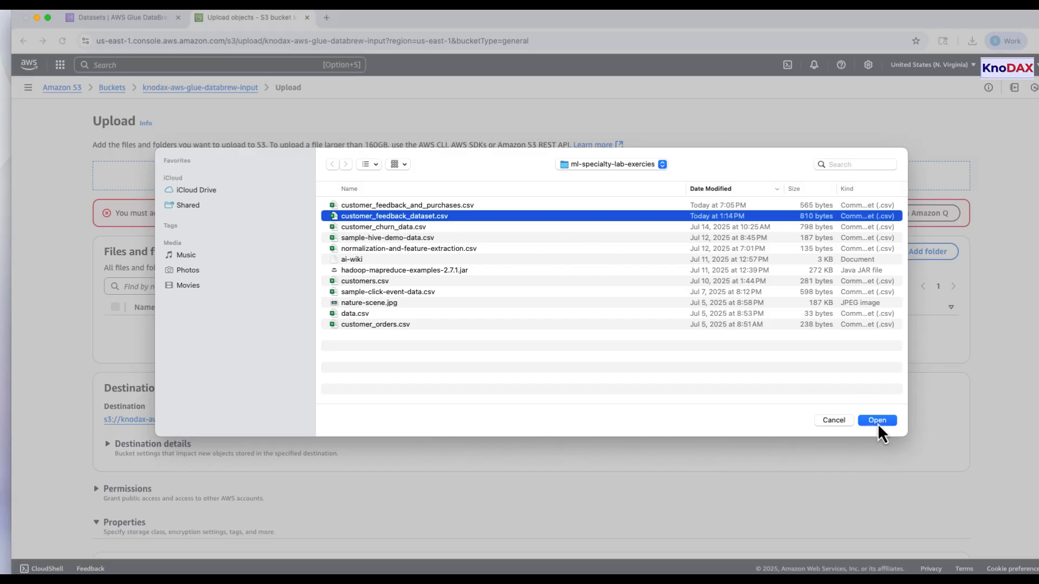
click(876, 419)
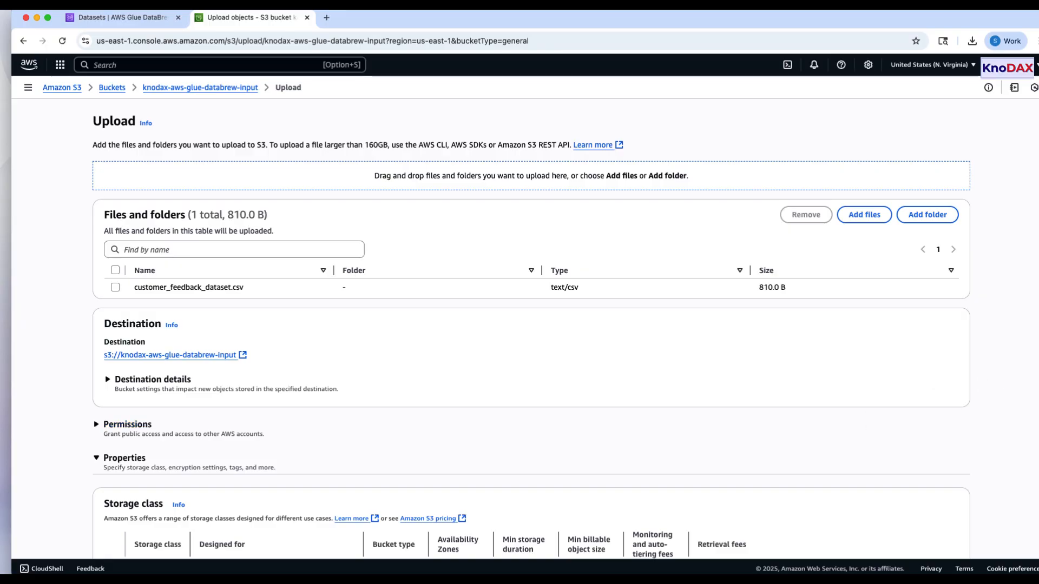
scroll(down, 3)
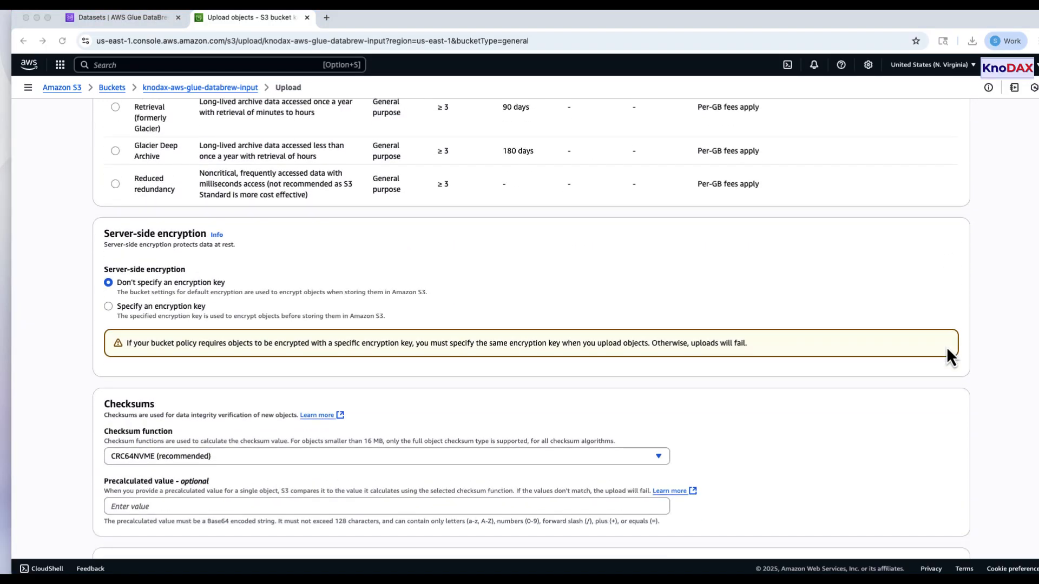
scroll(down, 3)
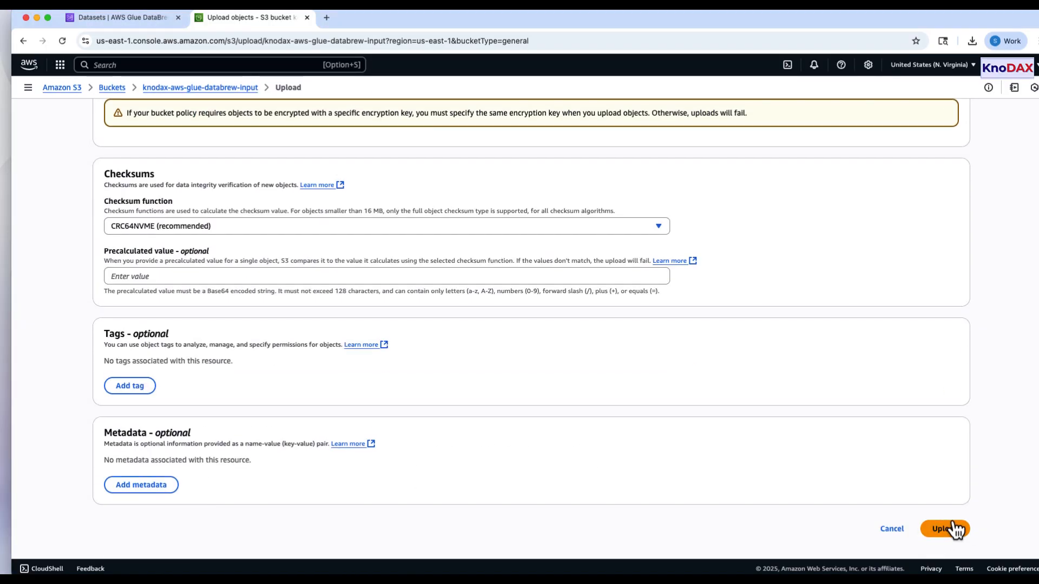
click(944, 529)
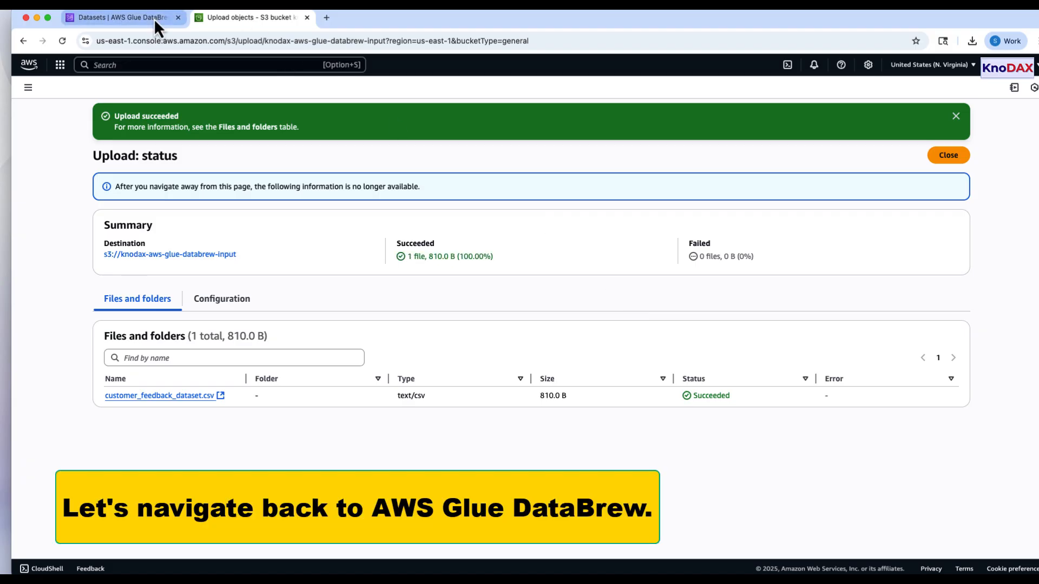
Step: Start a new DataBrew dataset named customer-purchase-feedback-dataset
click(123, 18)
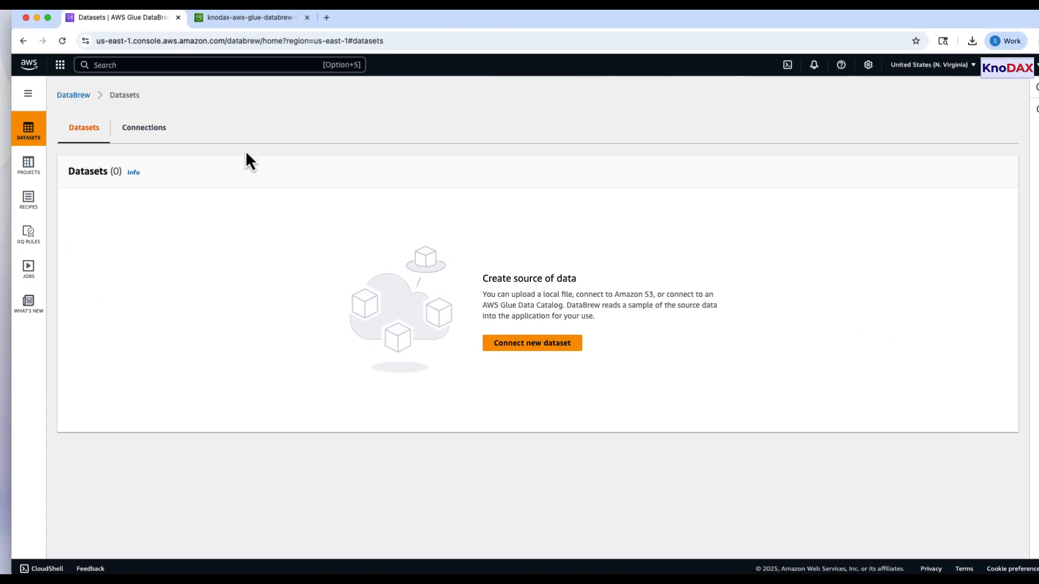
click(531, 343)
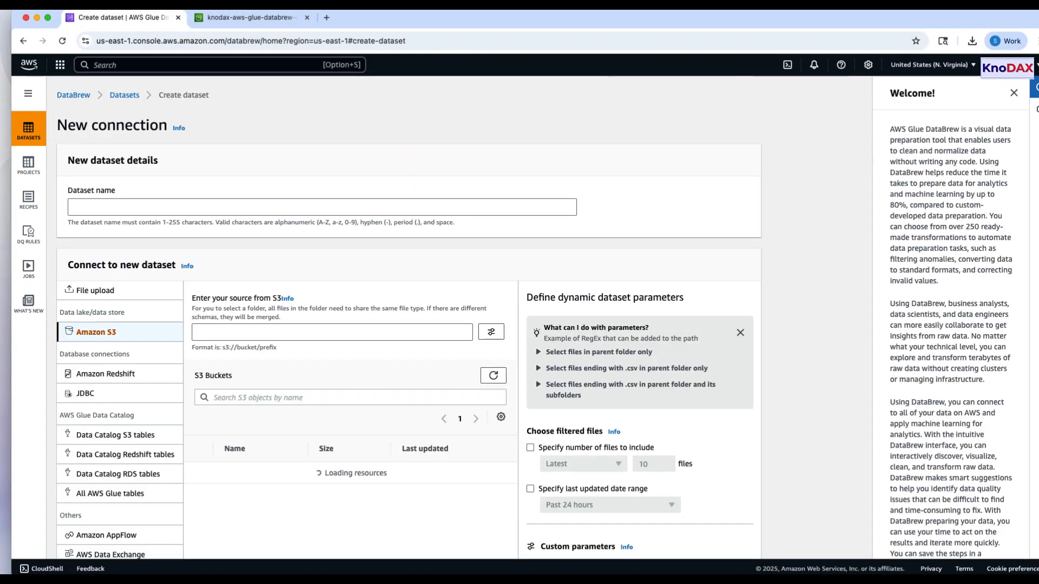
click(321, 208)
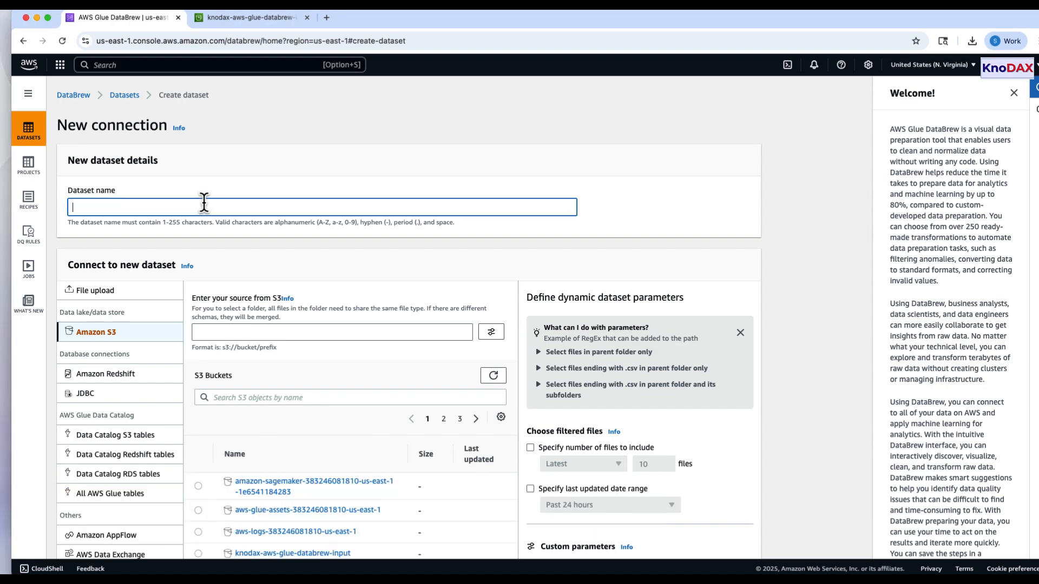
scroll(down, 3)
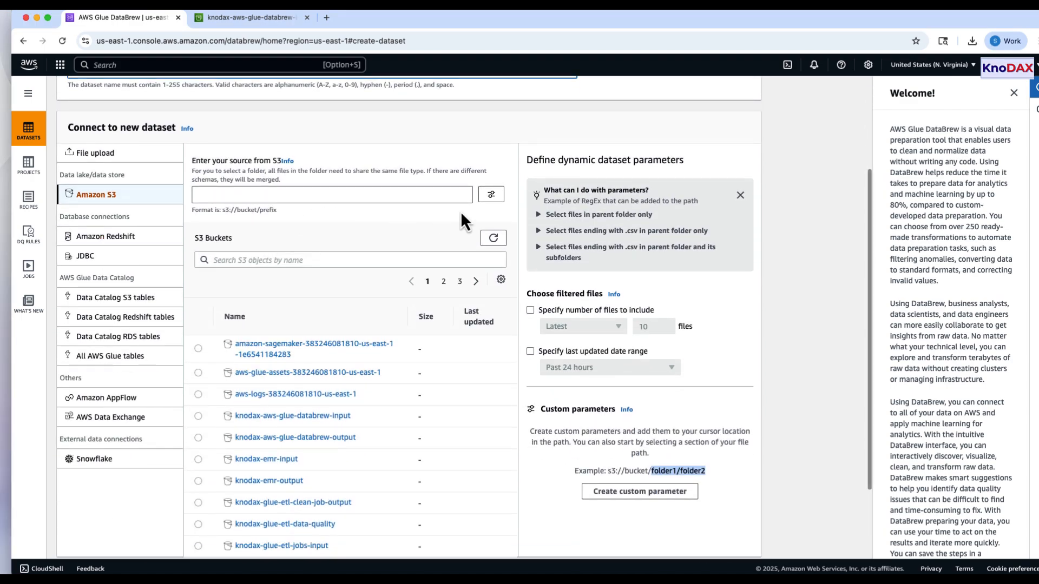
Step: Use customer_feedback_dataset.csv from the input bucket as source, comma-delimited with header row
click(332, 194)
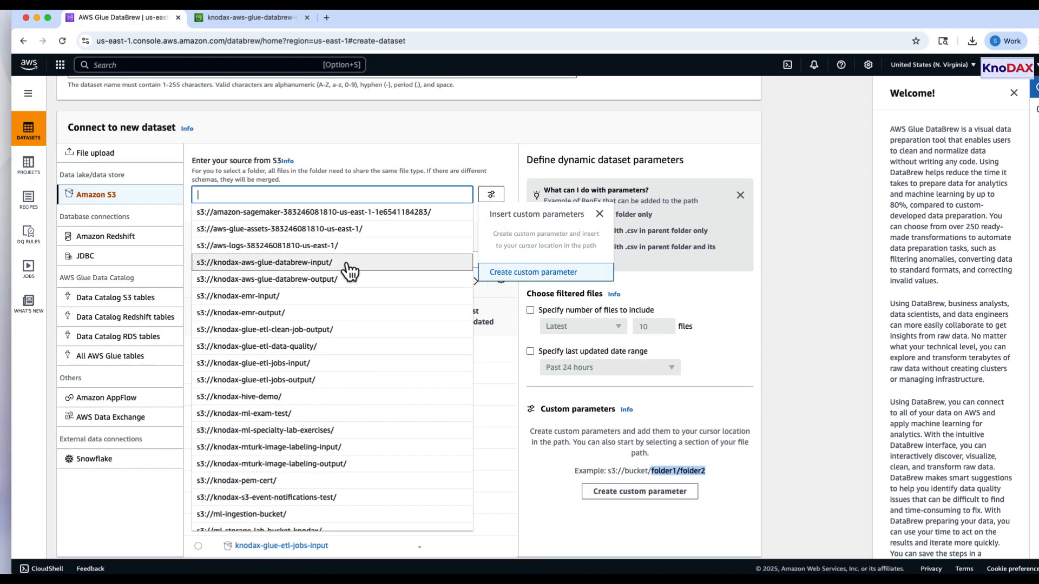
click(263, 262)
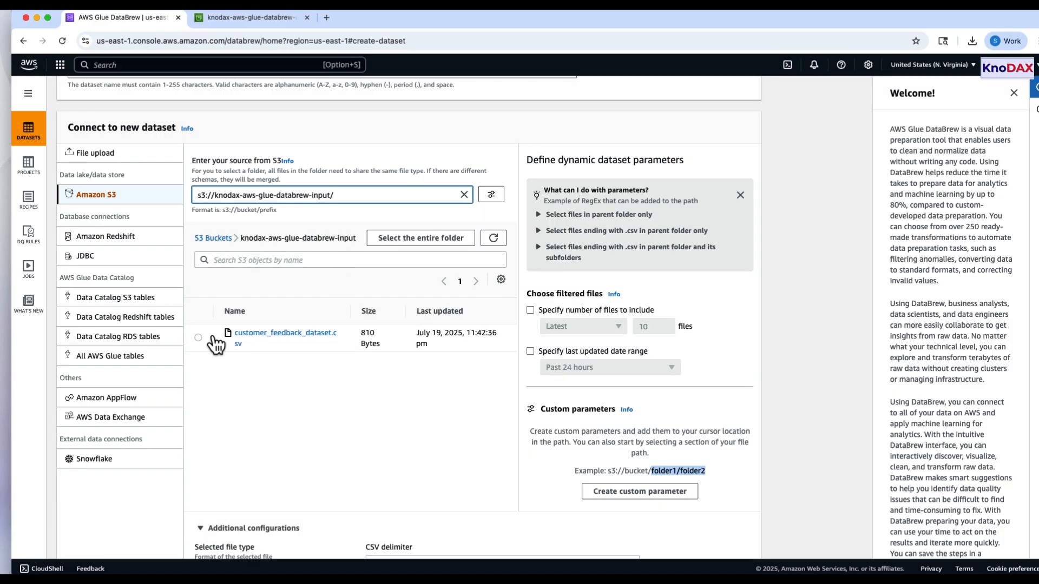
click(198, 337)
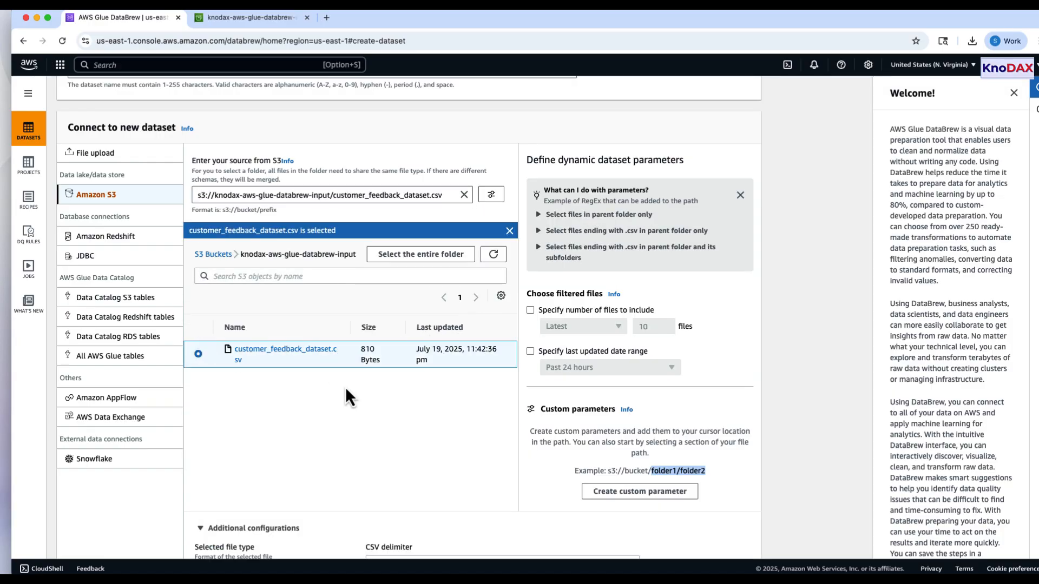
scroll(down, 3)
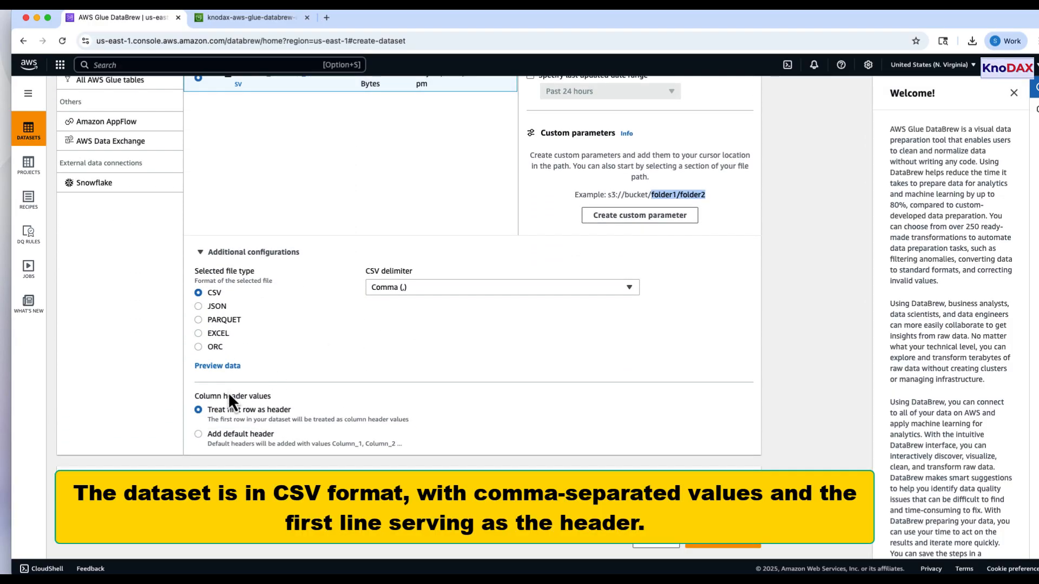
scroll(up, 3)
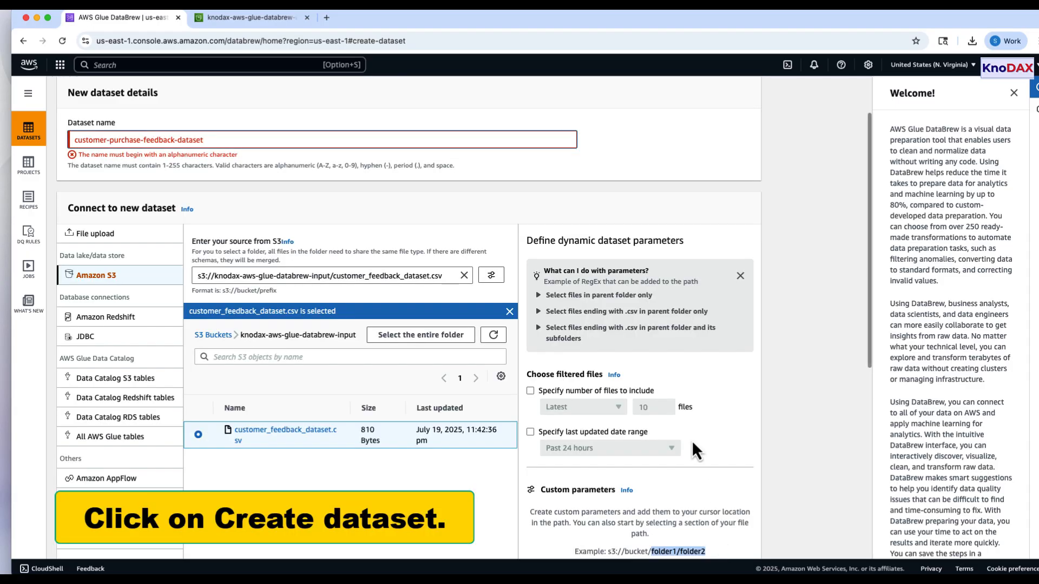
mouse_move(285, 162)
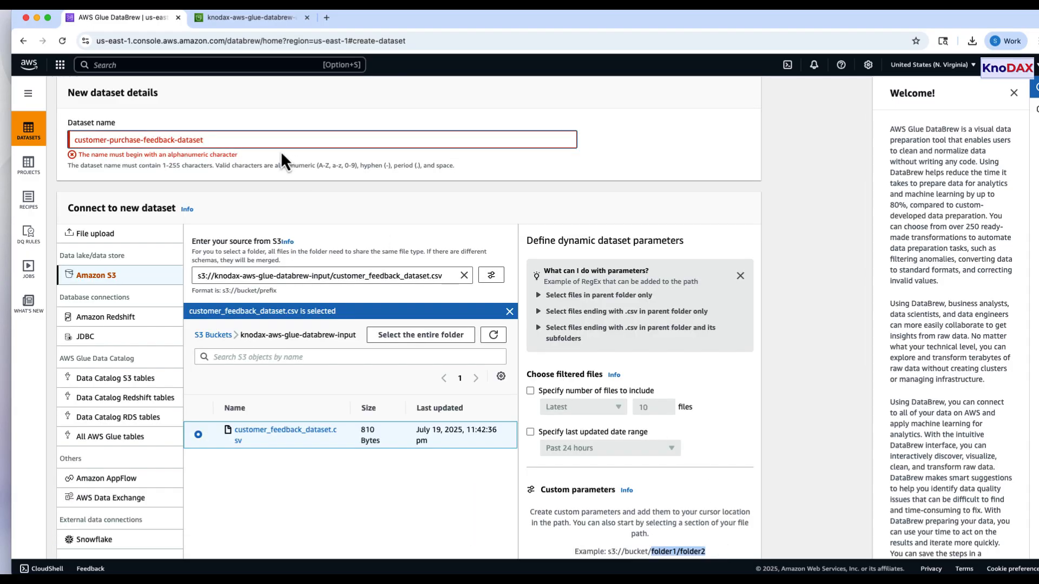
scroll(down, 3)
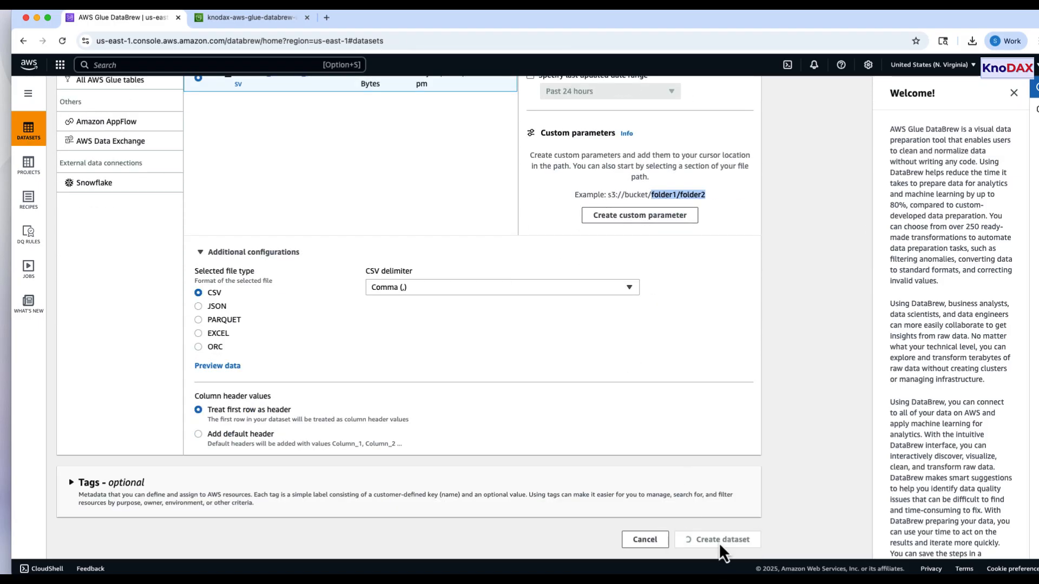
Step: Create the dataset and start a project from customer-purchase-feedback-dataset
click(717, 539)
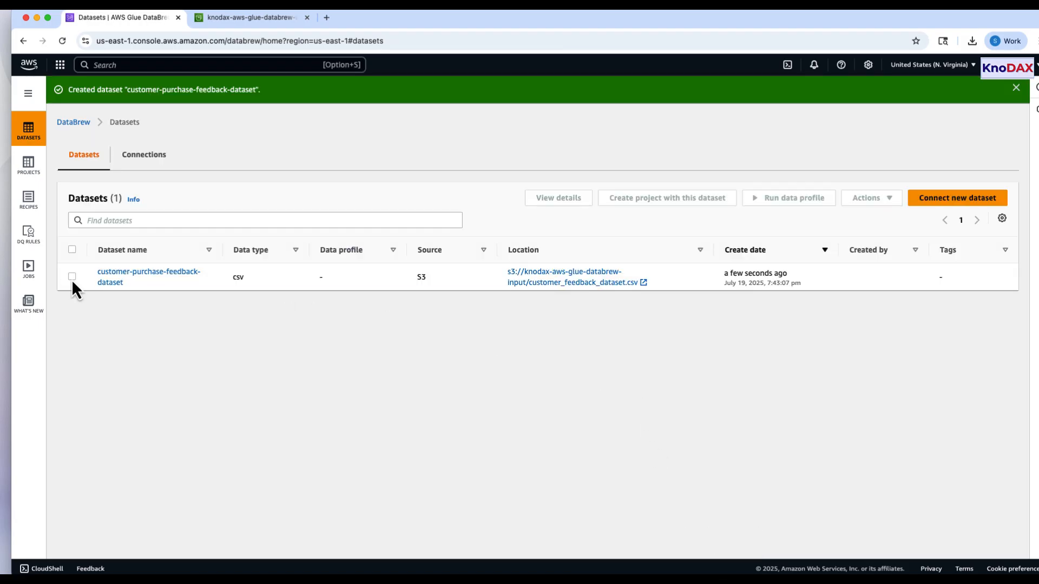
click(72, 276)
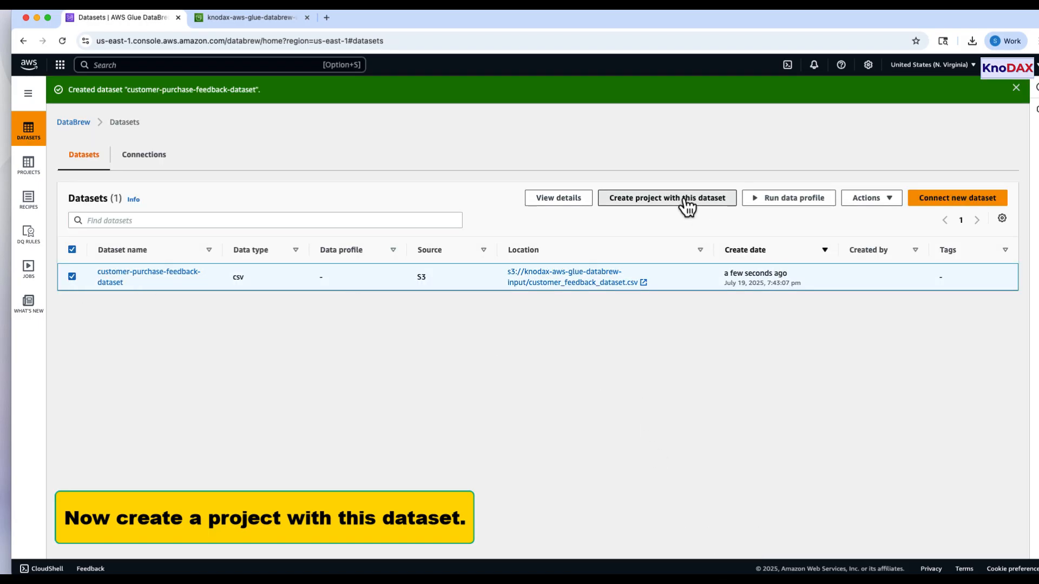
click(666, 197)
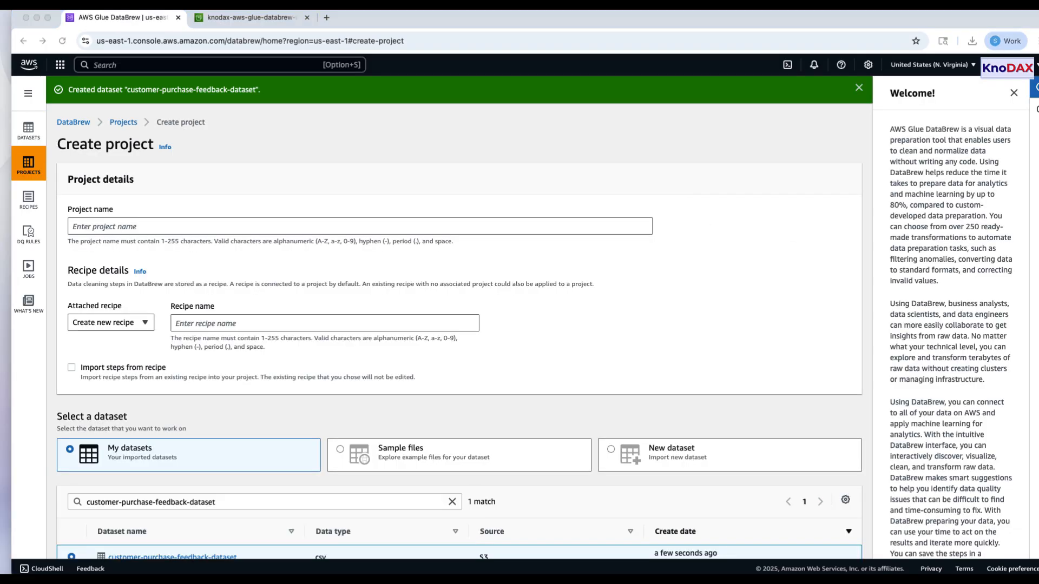
Step: Name the project customer-purchase-feedback-normalization and assign the data-clean-input role
text(customer-purchase-feedback-normalization)
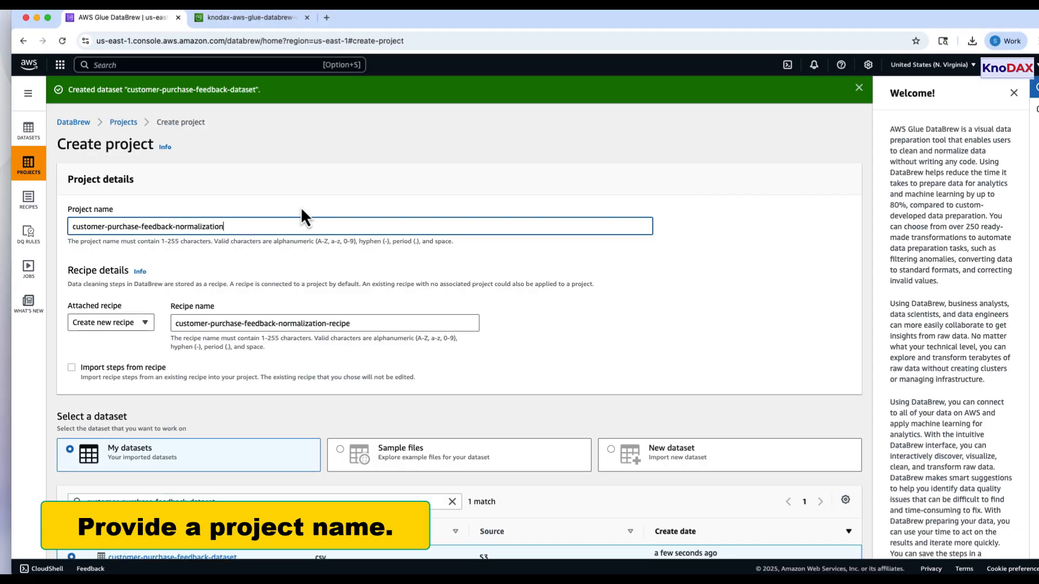
scroll(down, 3)
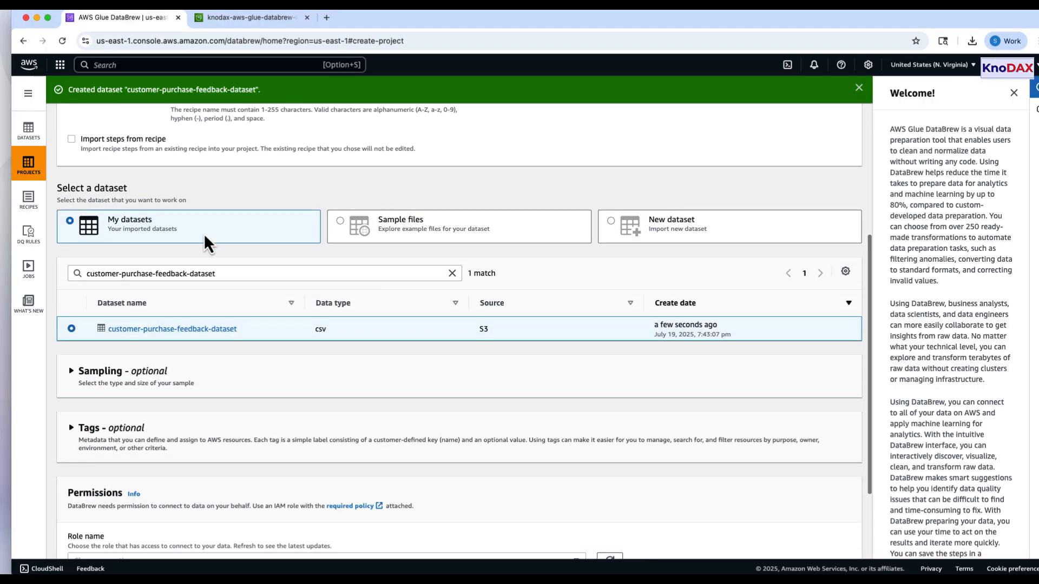
scroll(up, 3)
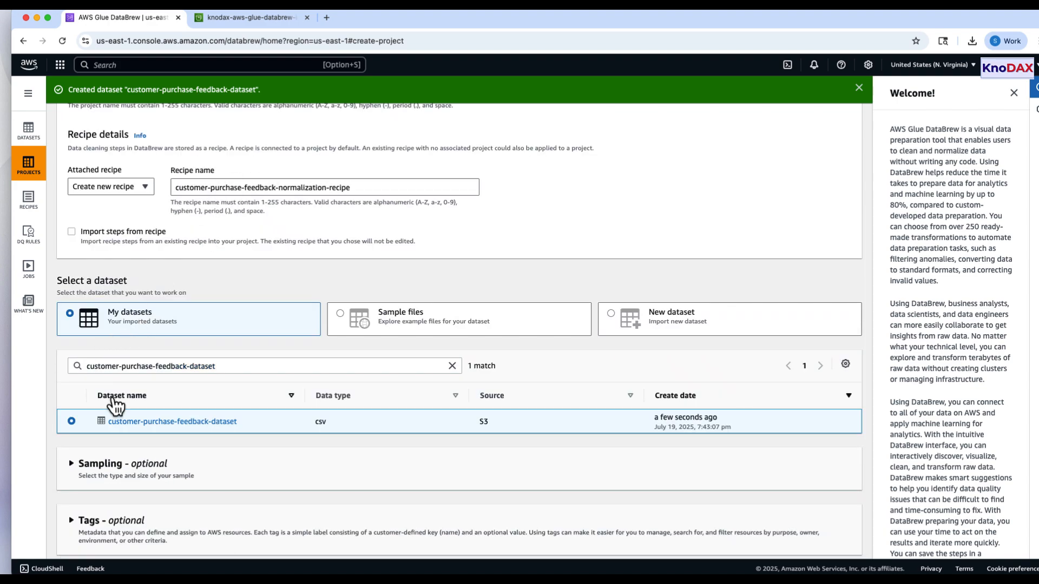
scroll(down, 3)
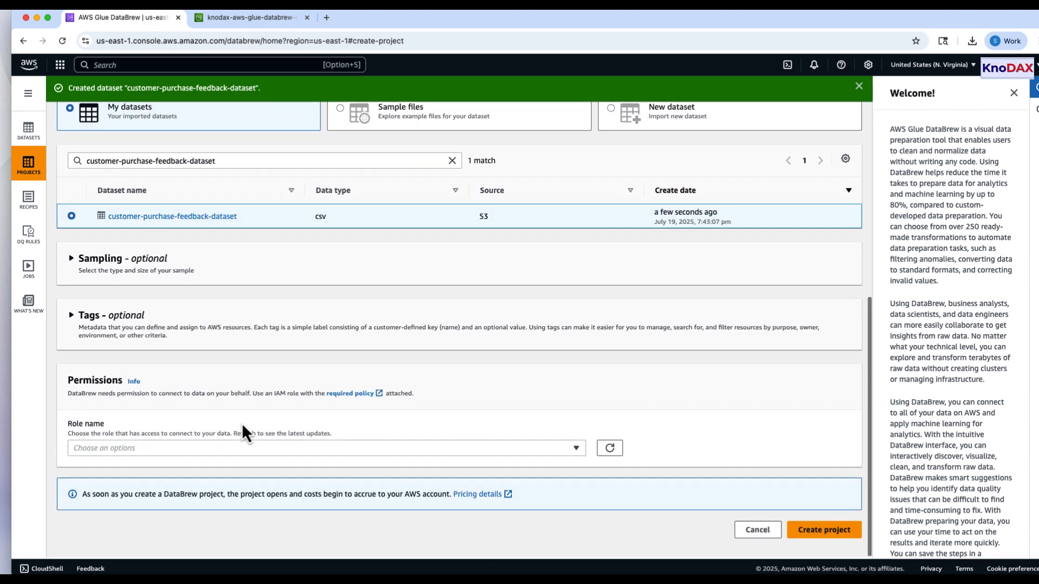
click(325, 448)
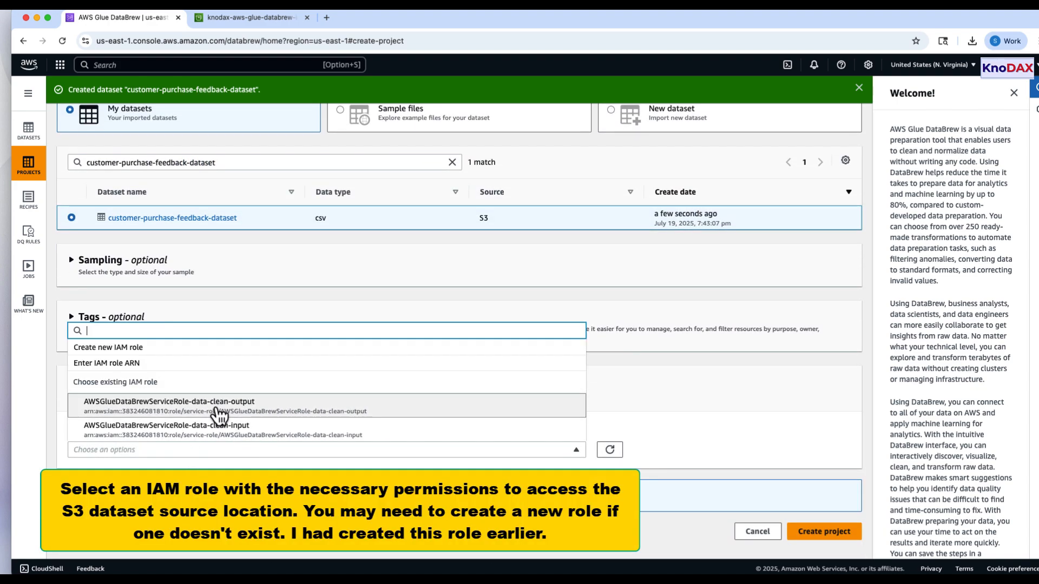
mouse_move(222, 430)
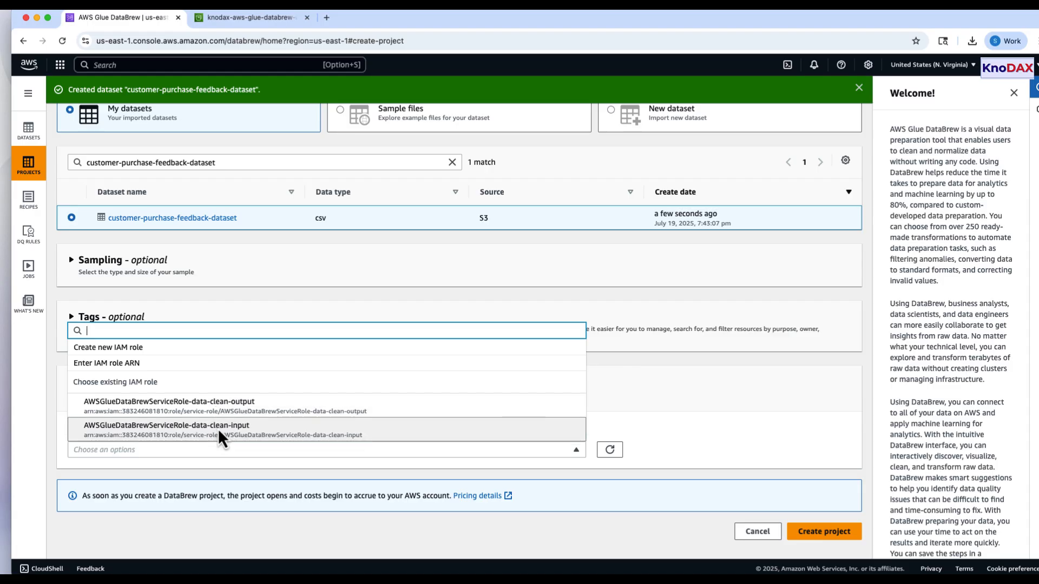
click(222, 429)
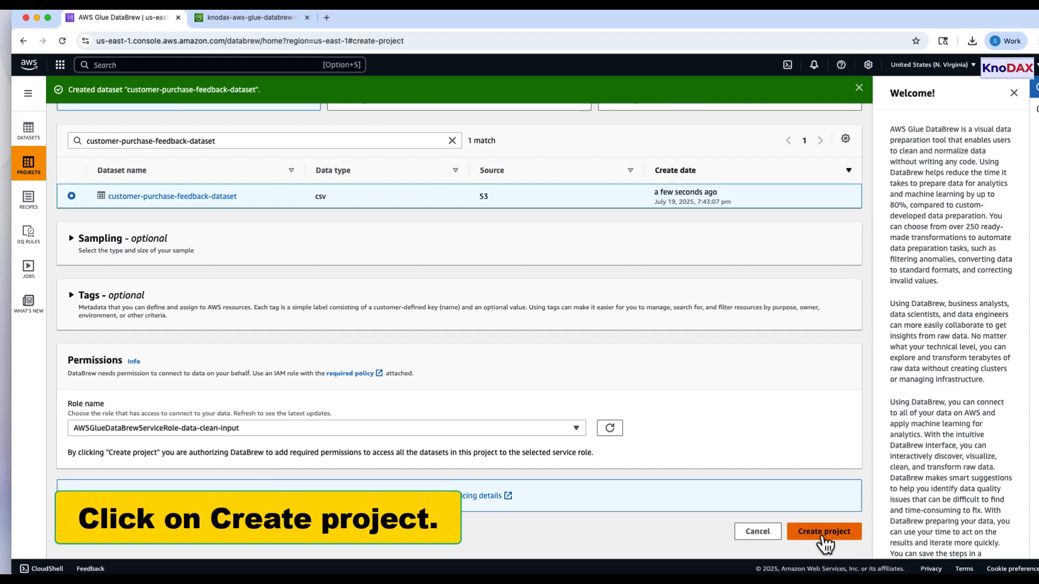
Step: Create the project, then view Name and Age column statistics in the sample grid
click(823, 531)
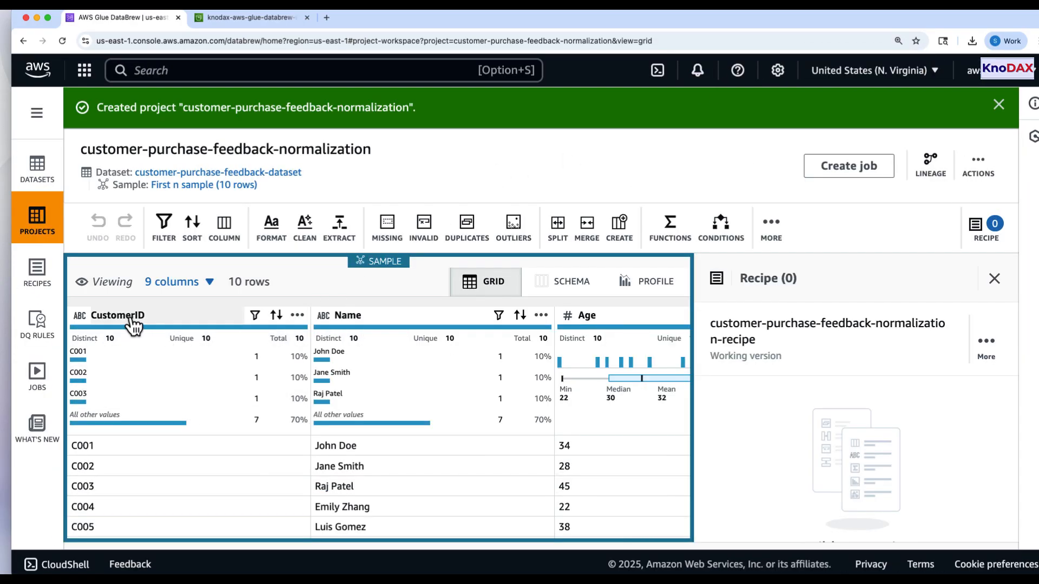
click(346, 315)
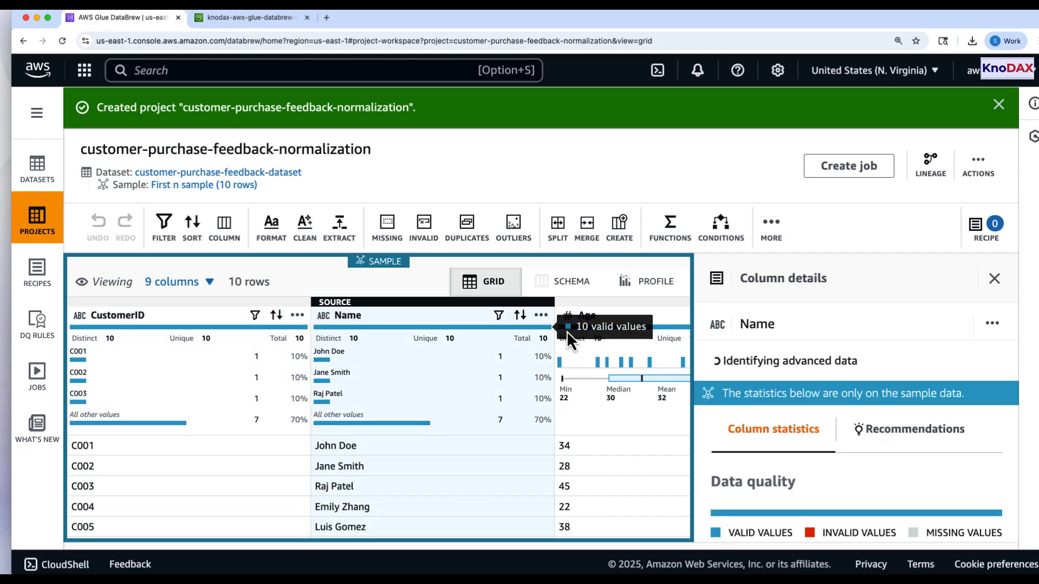
click(584, 315)
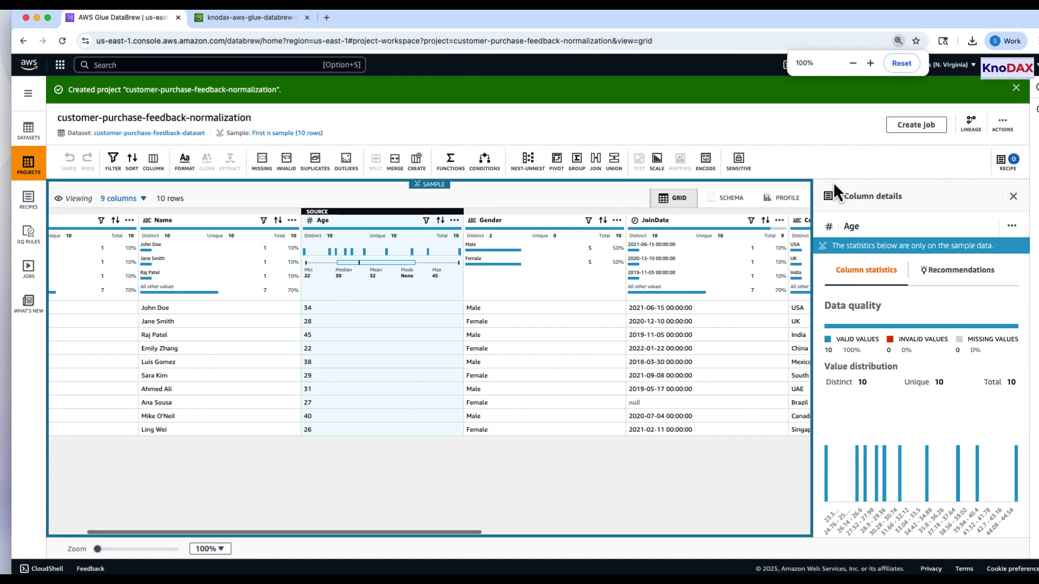
scroll(left, 3)
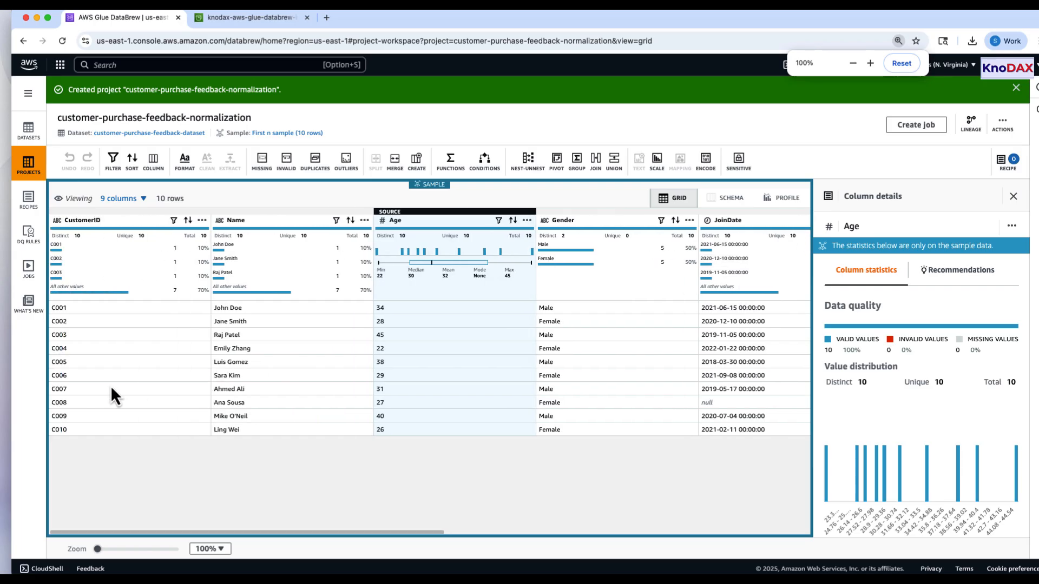
mouse_move(727, 199)
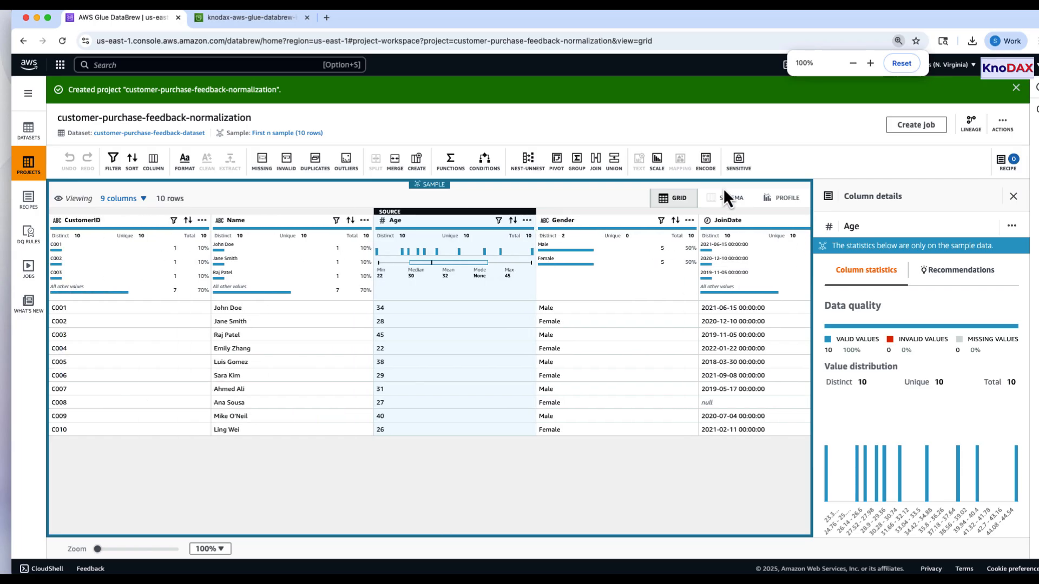
Step: Apply min-max normalization to Age, adding Age_normalized as the first recipe step
click(725, 197)
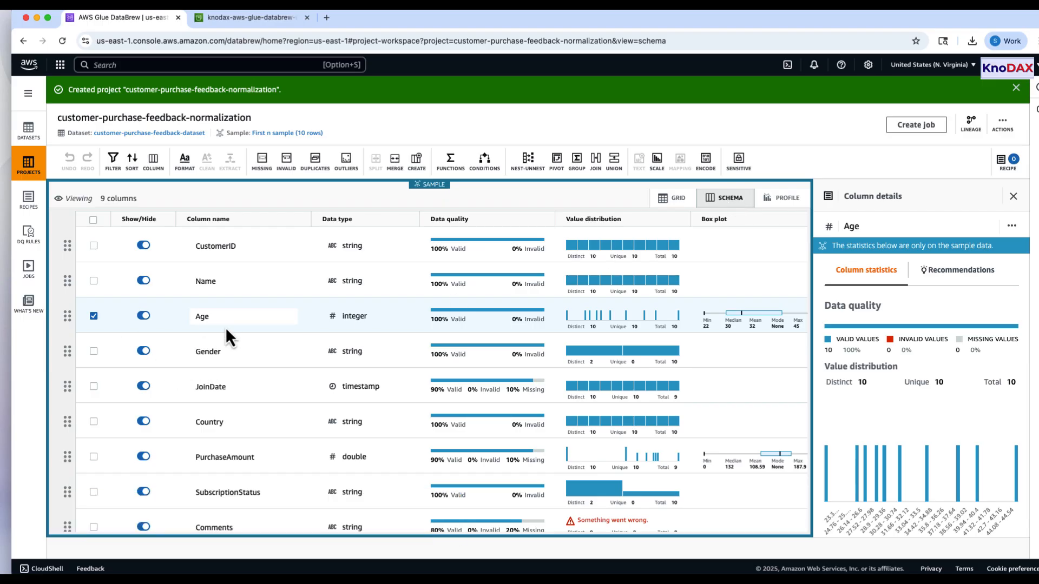
scroll(down, 3)
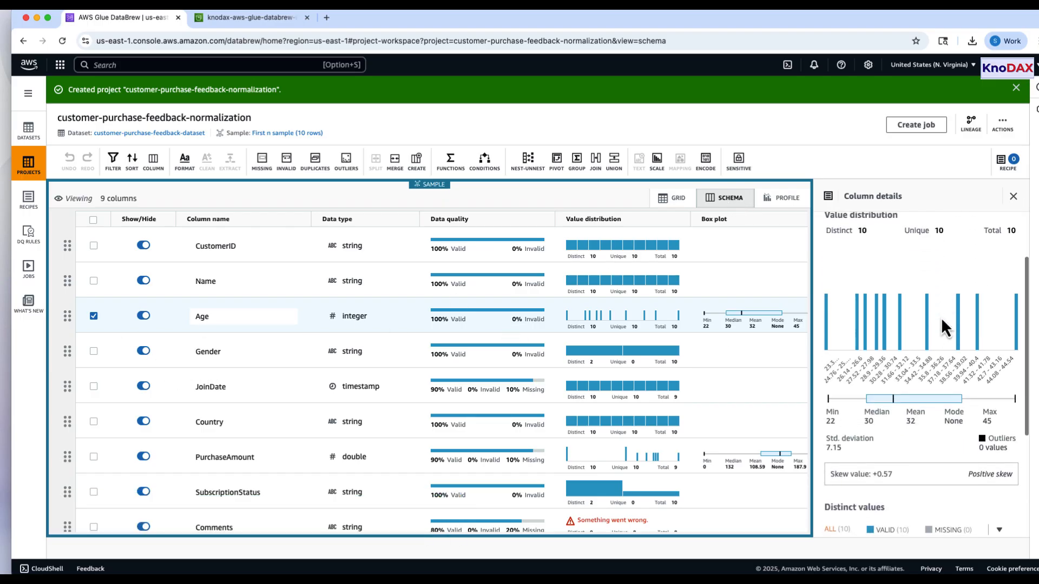
scroll(down, 3)
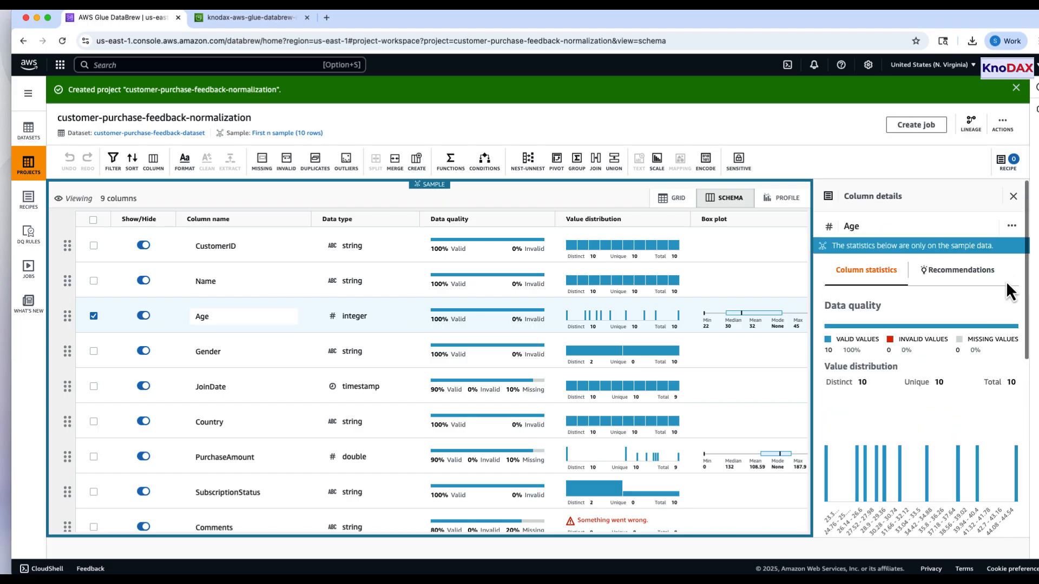
click(1011, 226)
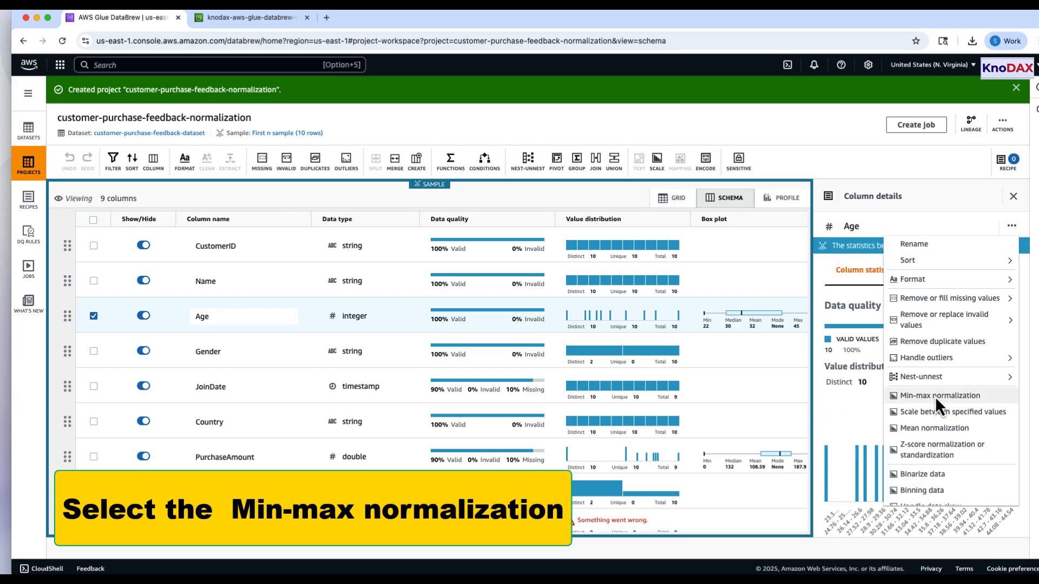
click(939, 395)
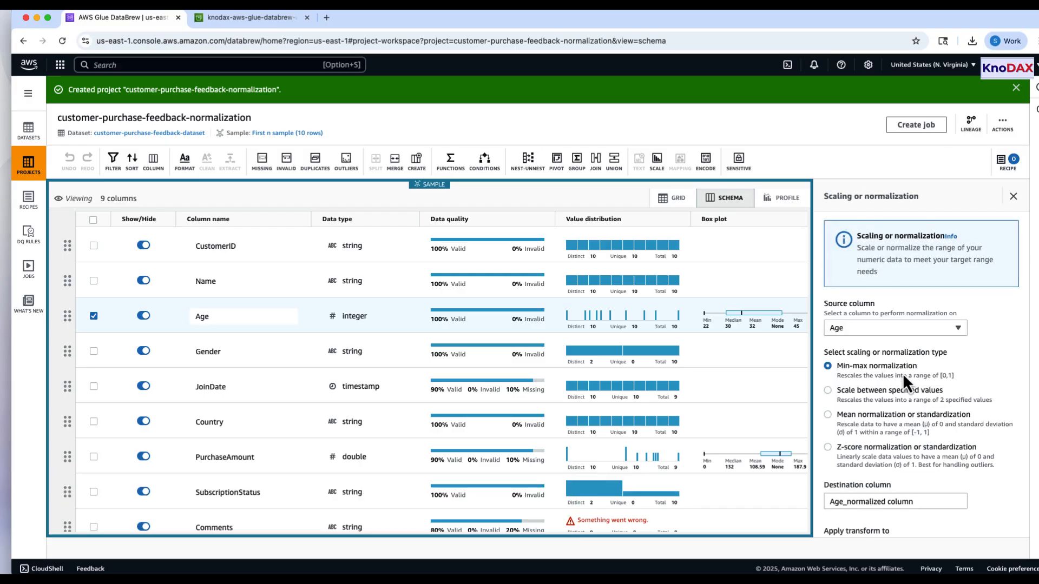
scroll(down, 3)
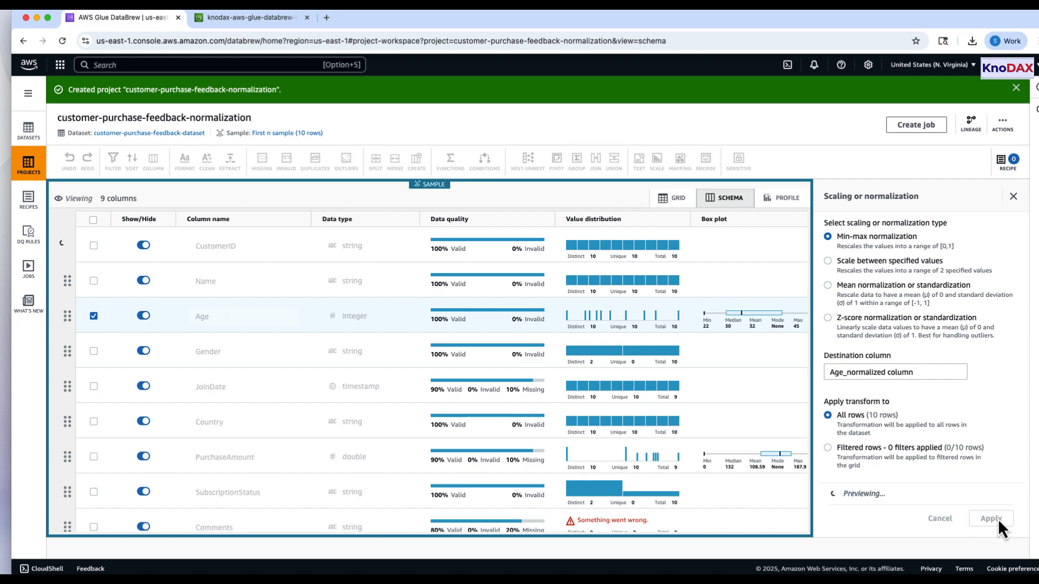
click(990, 519)
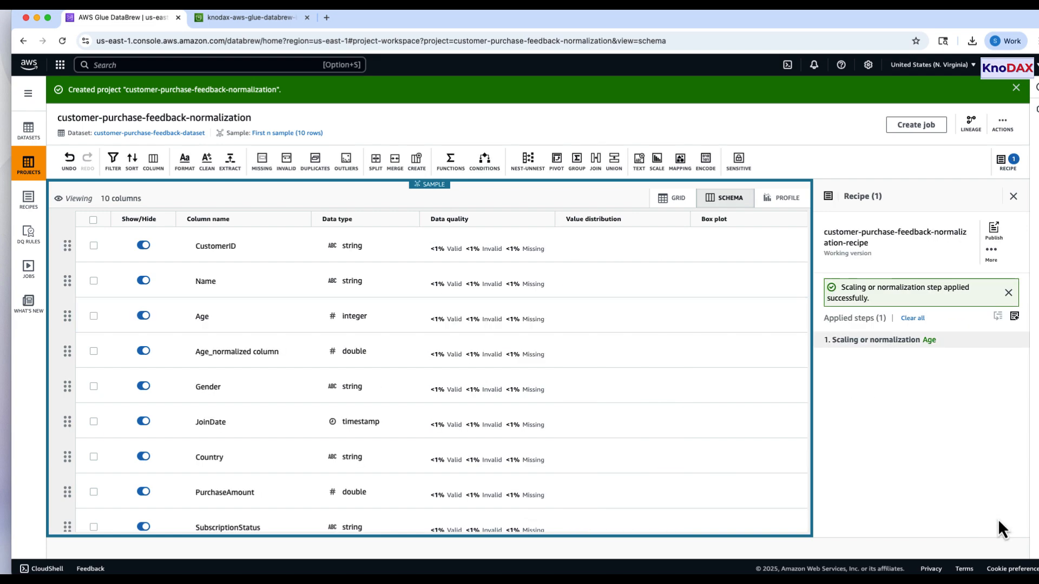
mouse_move(201, 381)
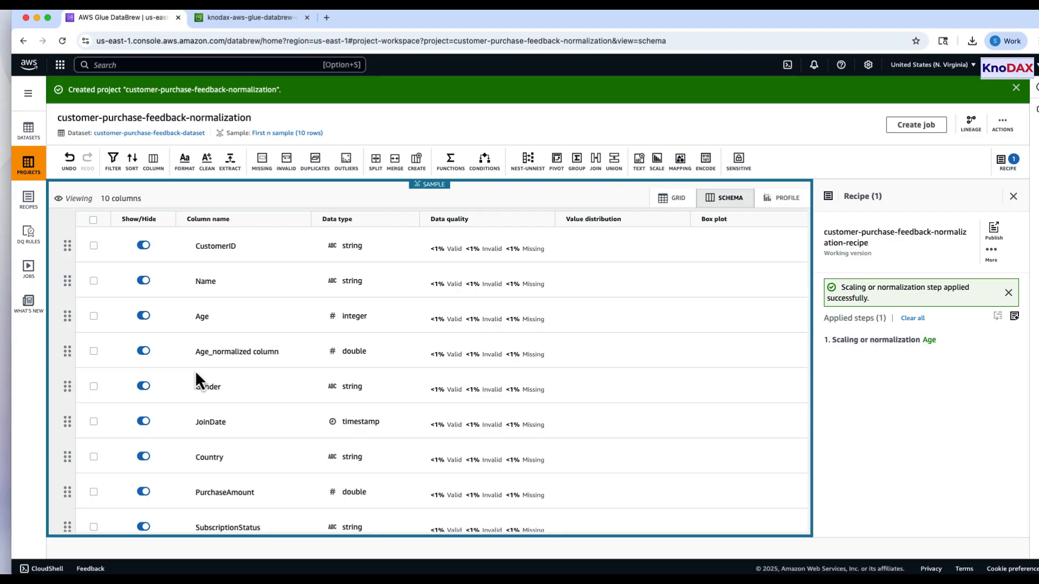
scroll(up, 3)
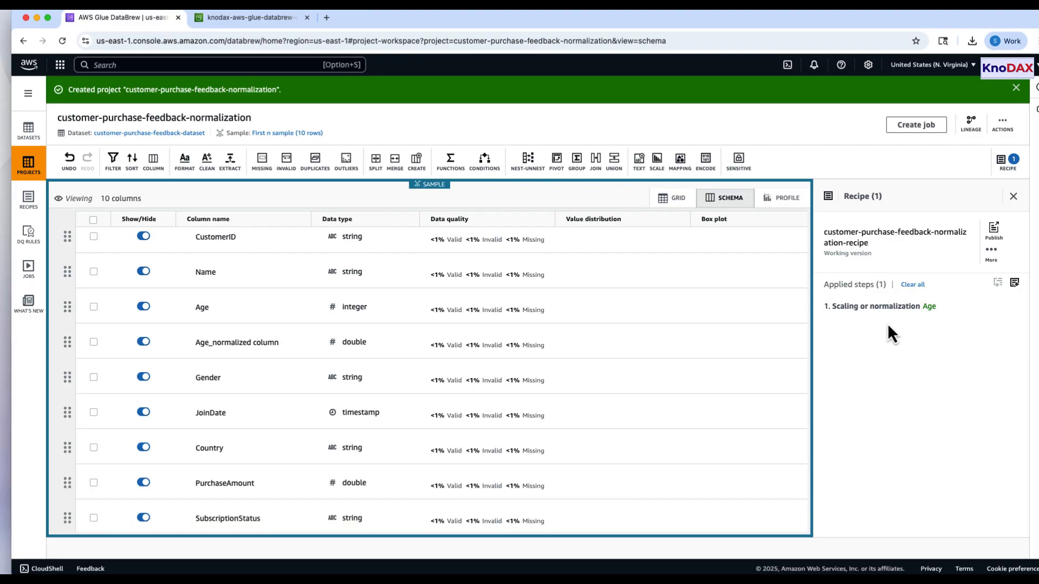
Step: Preview and apply min-max normalization on PurchaseAmount for all rows, then hide the recipe panel
click(225, 484)
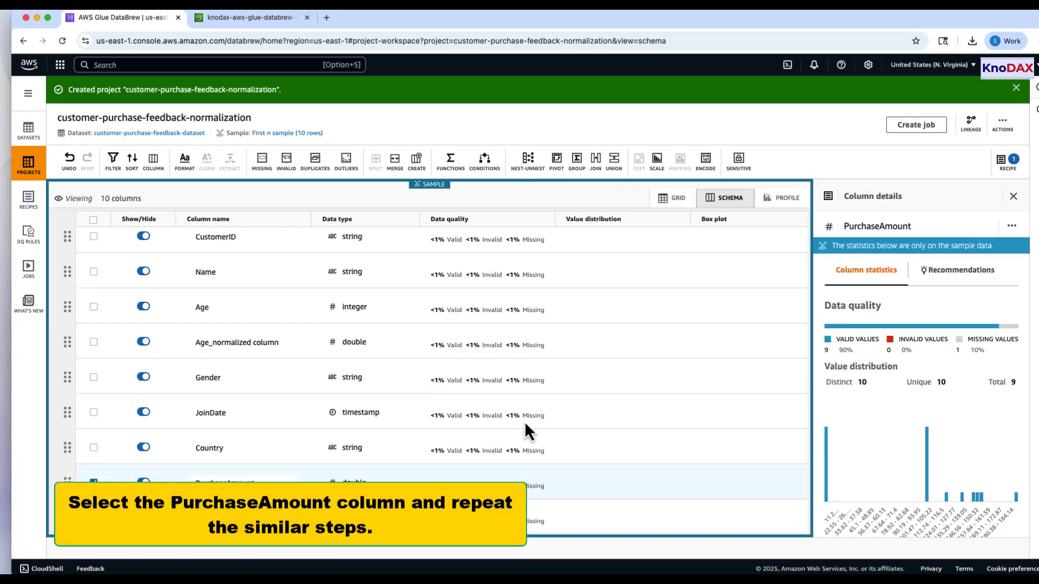
click(1011, 226)
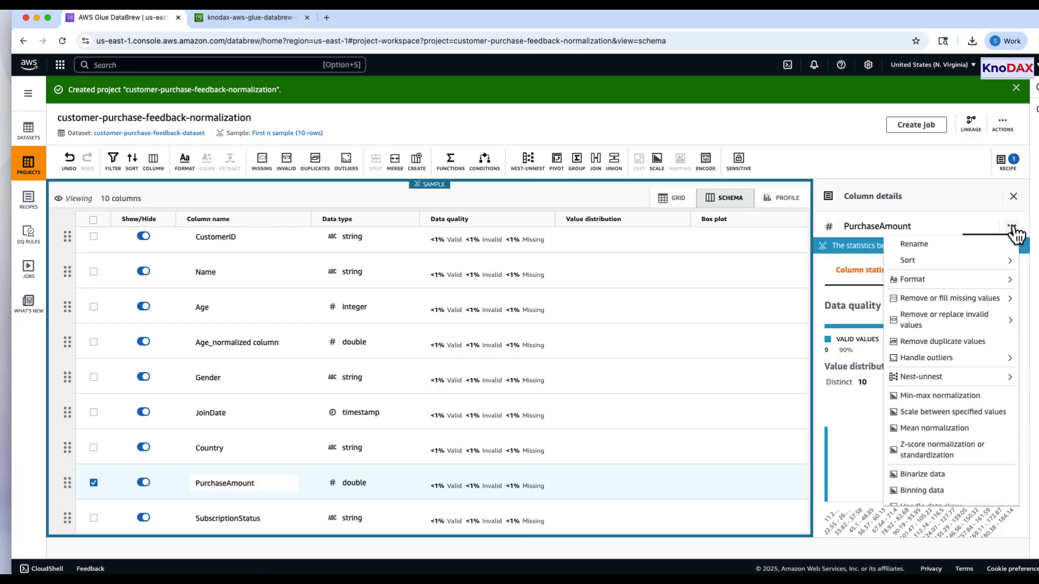
click(939, 396)
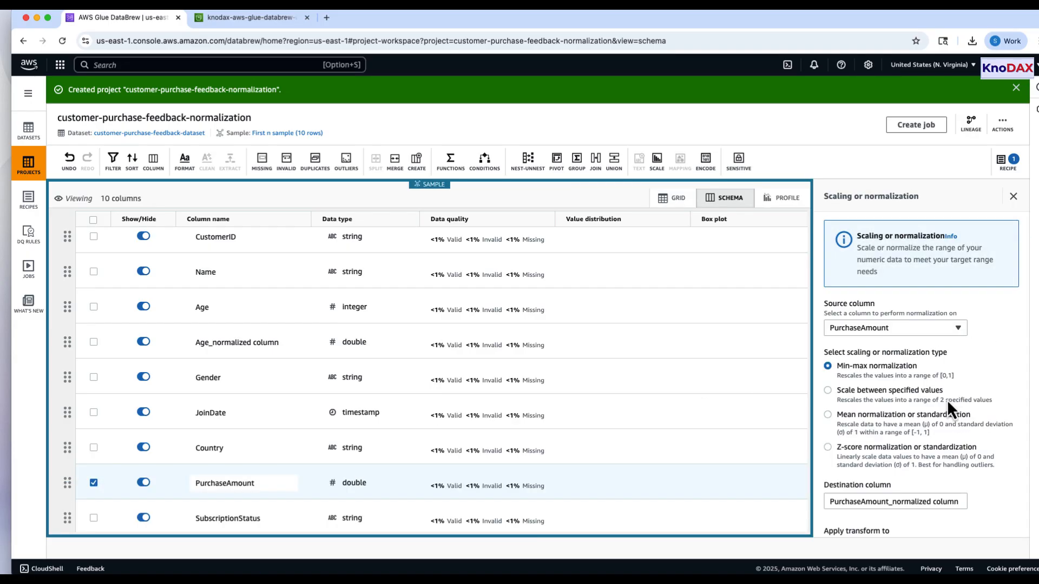
scroll(down, 3)
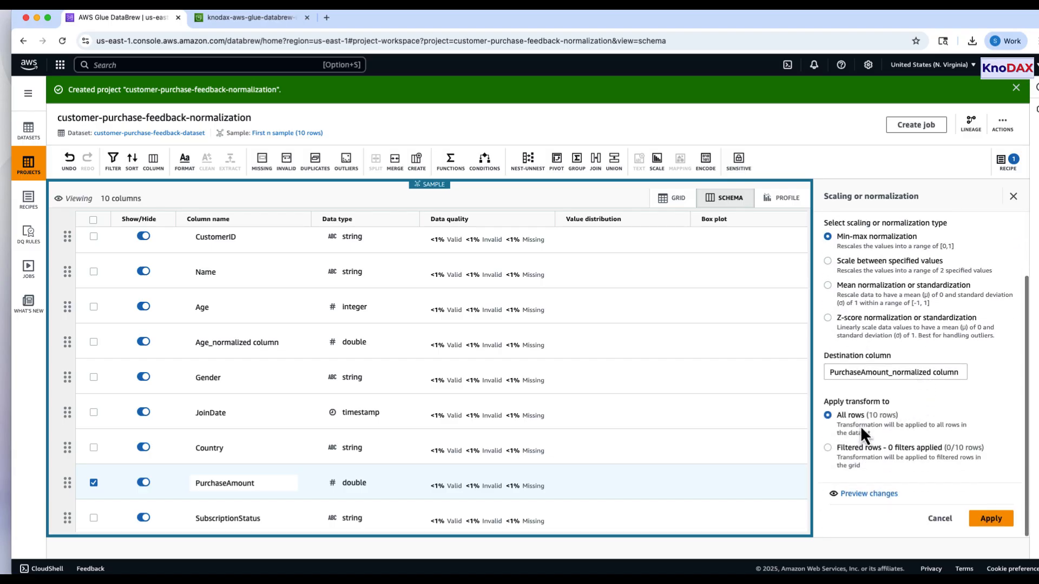
click(868, 493)
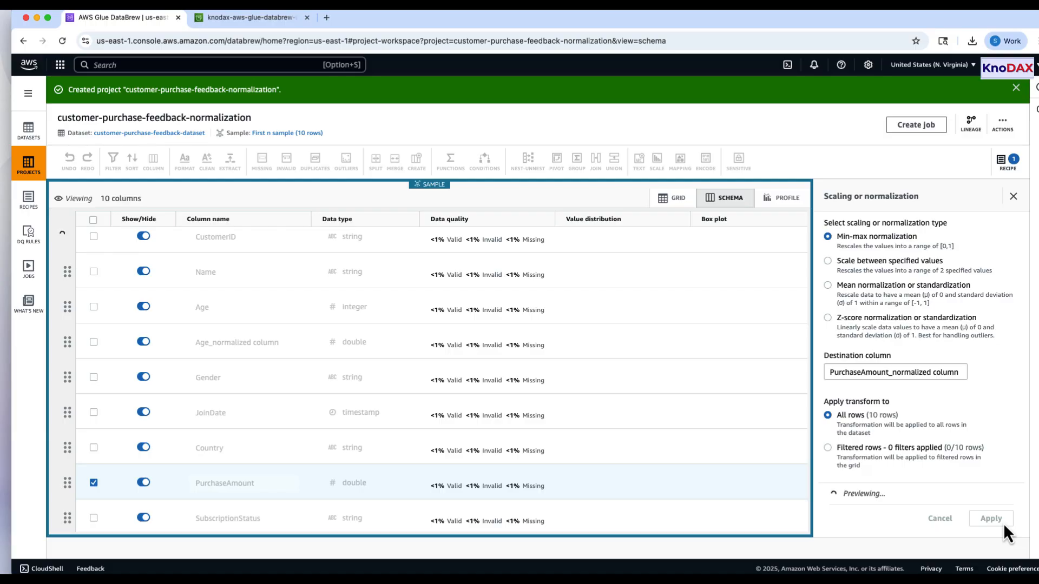
click(989, 518)
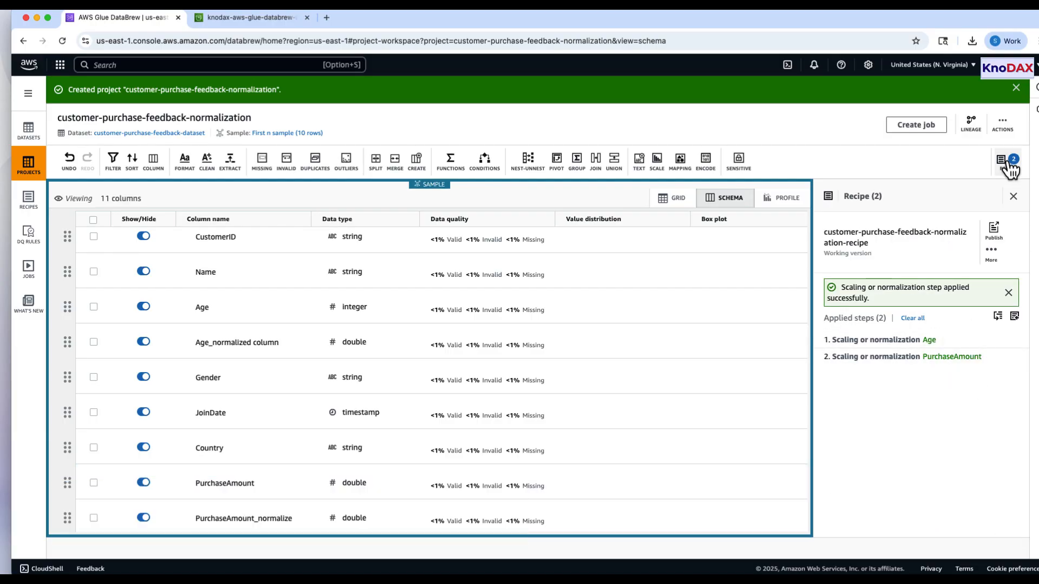
click(1001, 160)
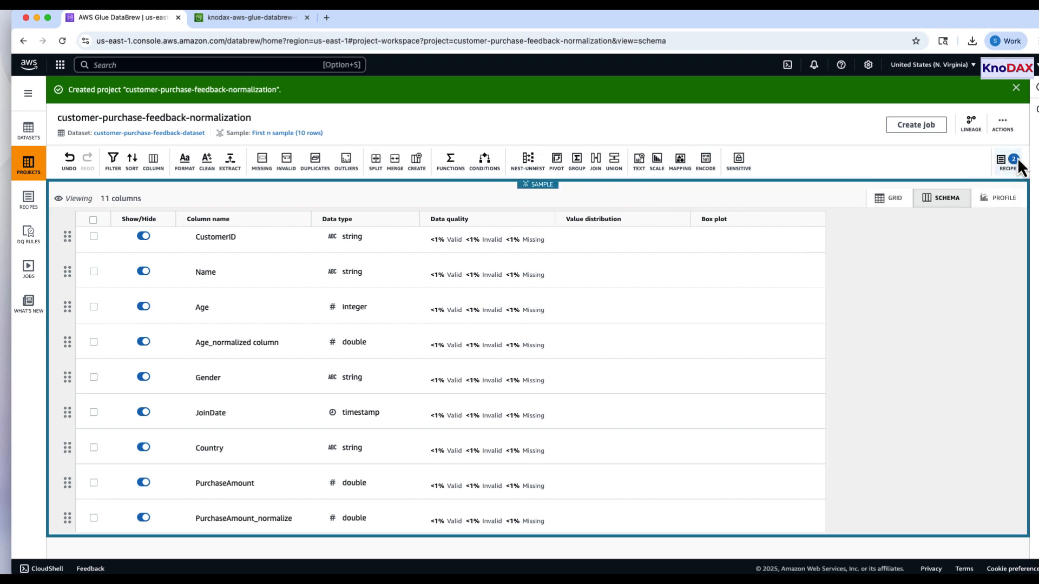
Step: Publish the two-step normalization recipe as Version 1.0
click(994, 229)
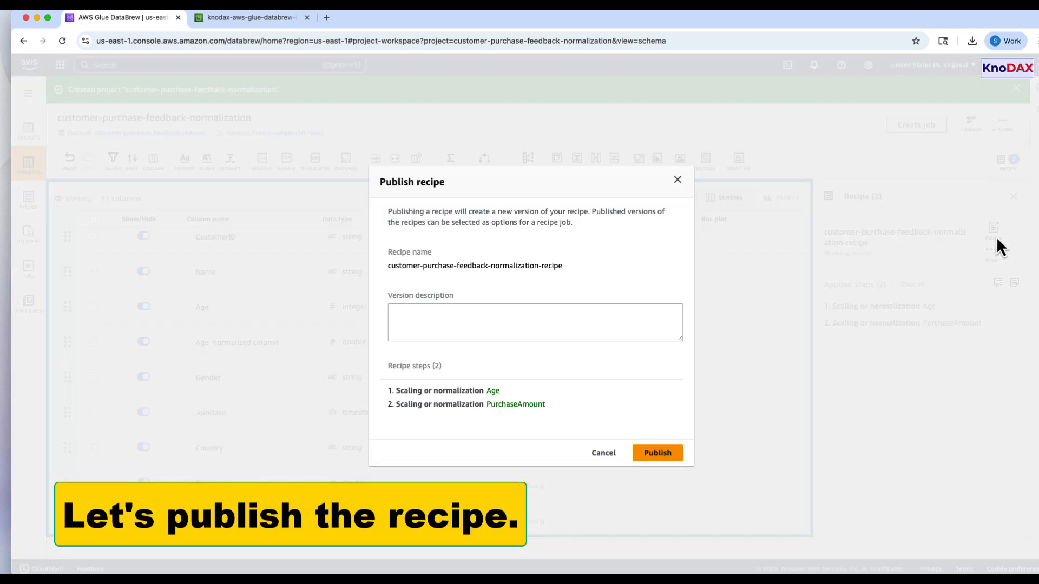
click(534, 322)
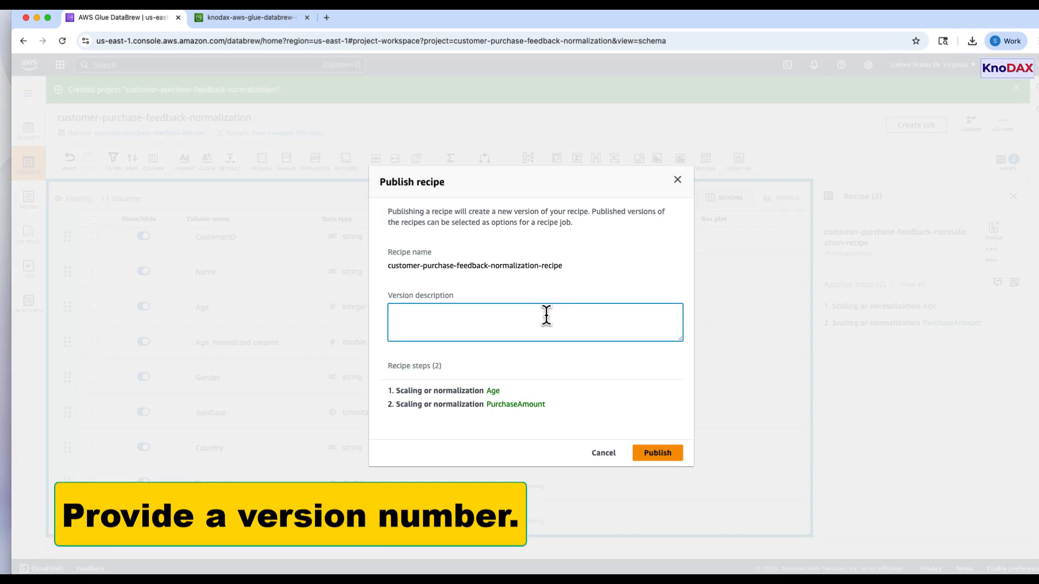
click(656, 452)
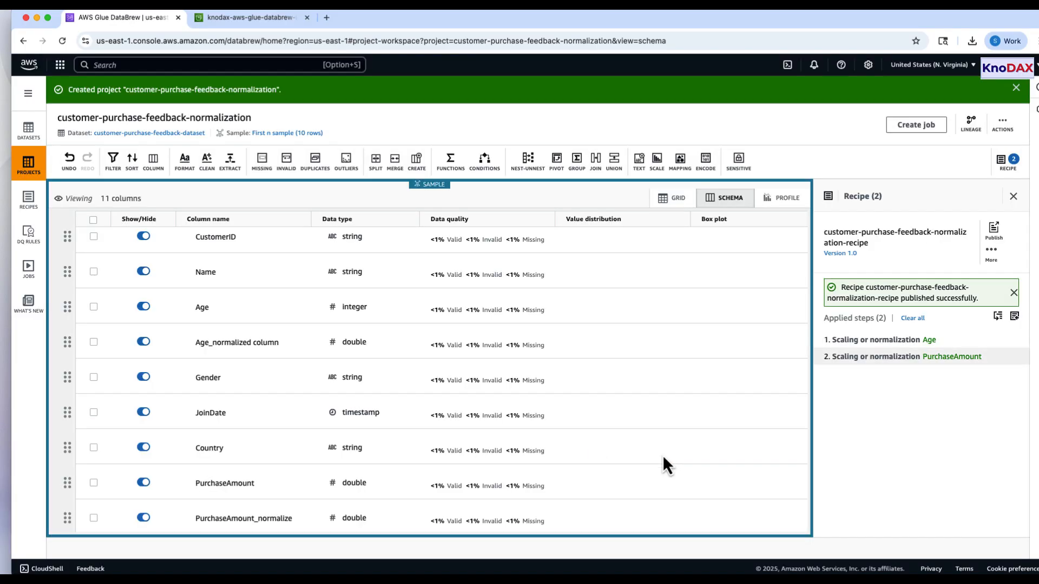
mouse_move(905, 293)
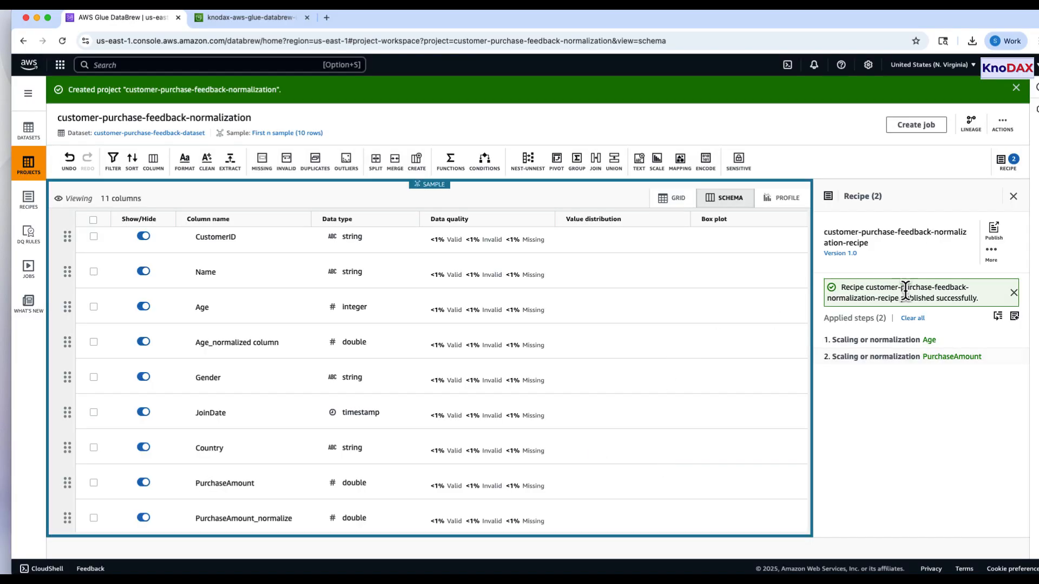
mouse_move(28, 199)
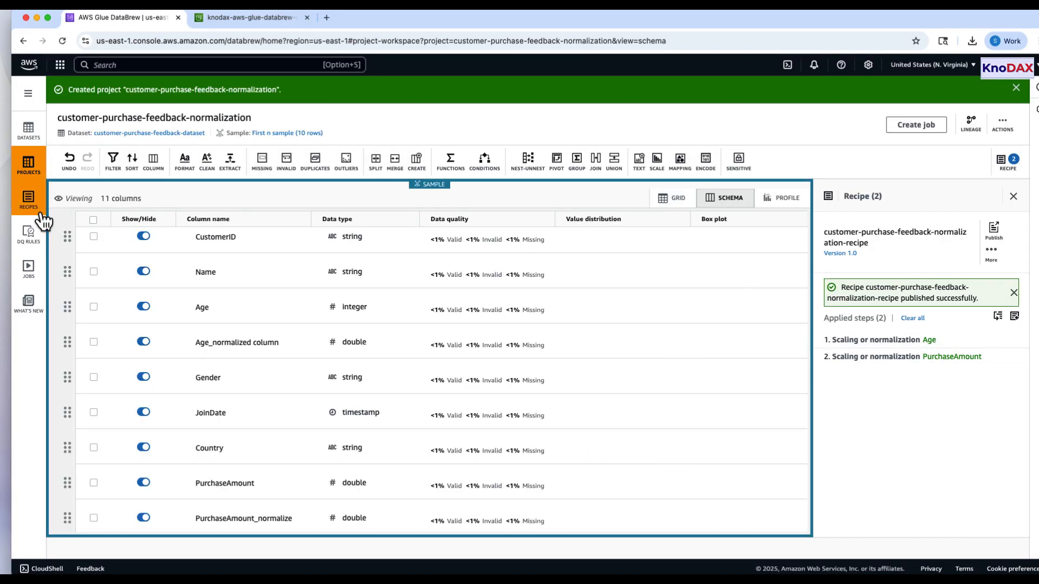
Step: Start a new recipe job named customer-purchase-feedback-normalization-job
click(28, 269)
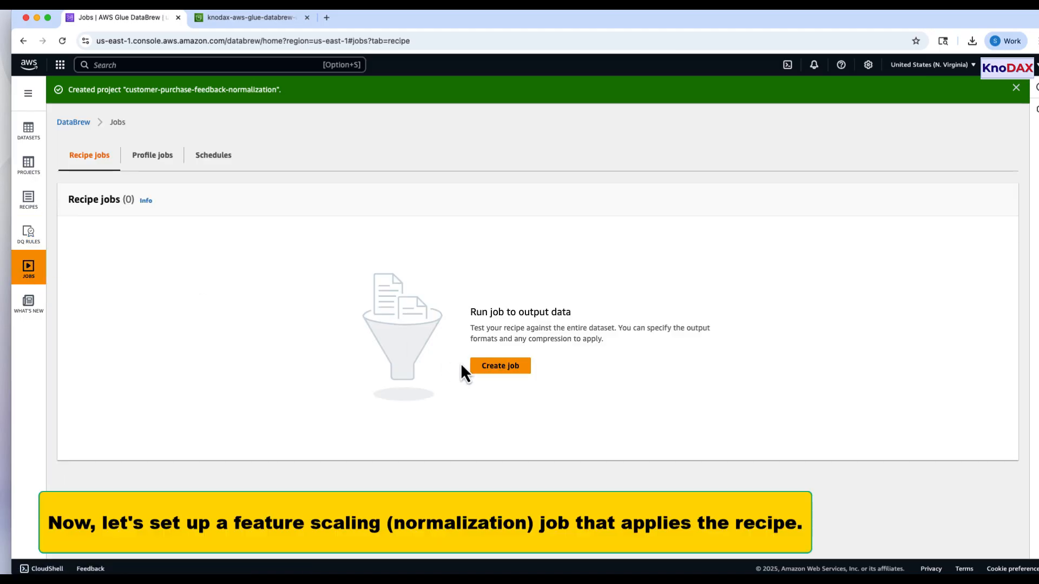
click(500, 365)
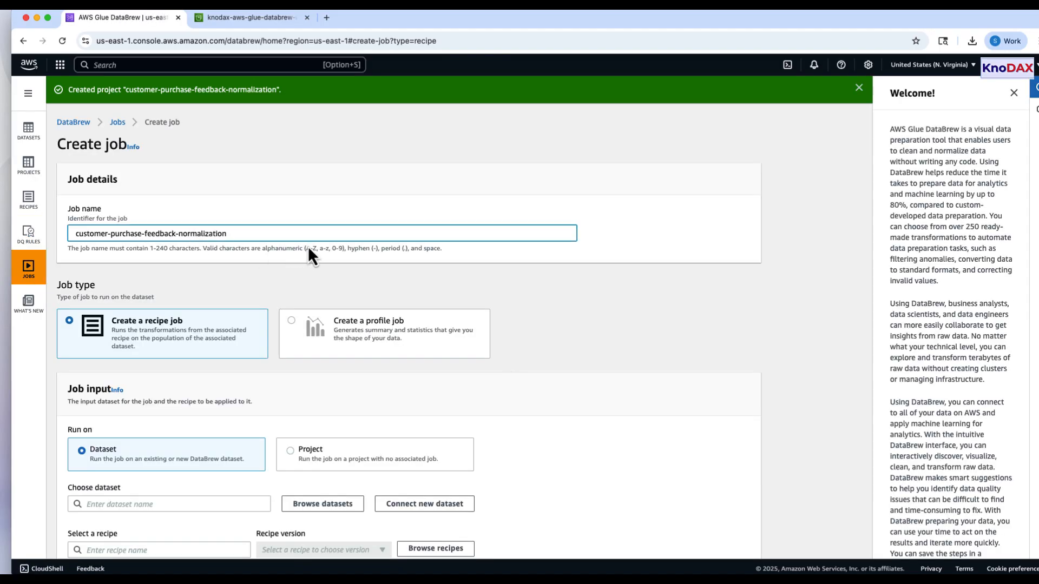
text(-job)
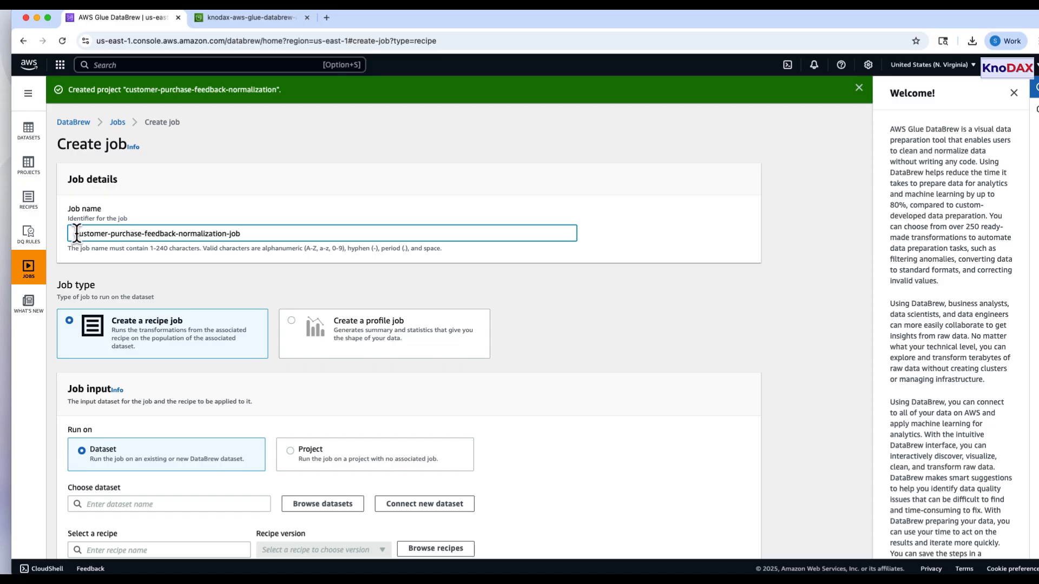
mouse_move(213, 324)
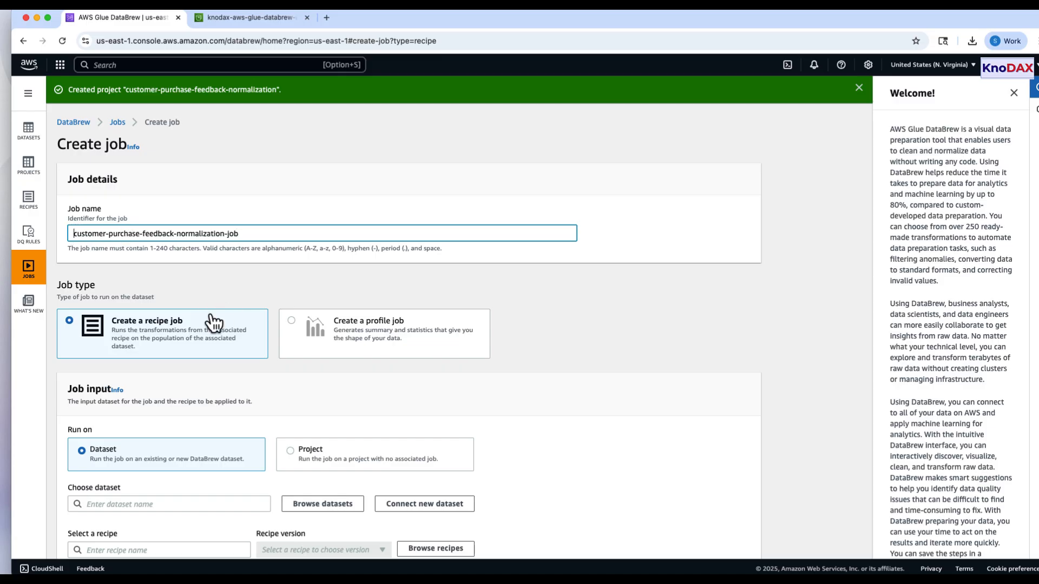
Step: Set the job input to customer-purchase-feedback-dataset and the purchase-feedback normalization recipe
click(322, 504)
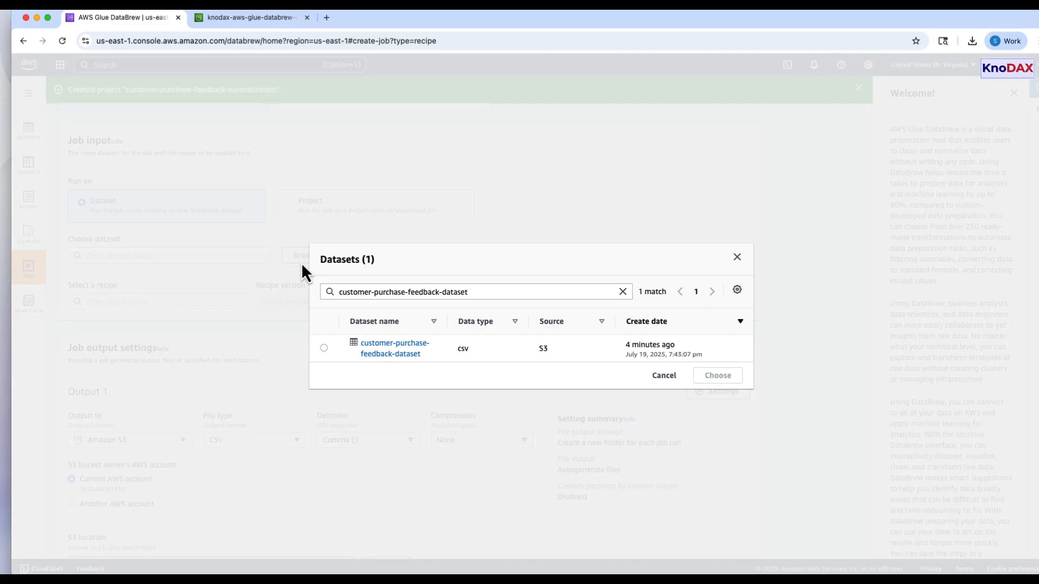
click(325, 348)
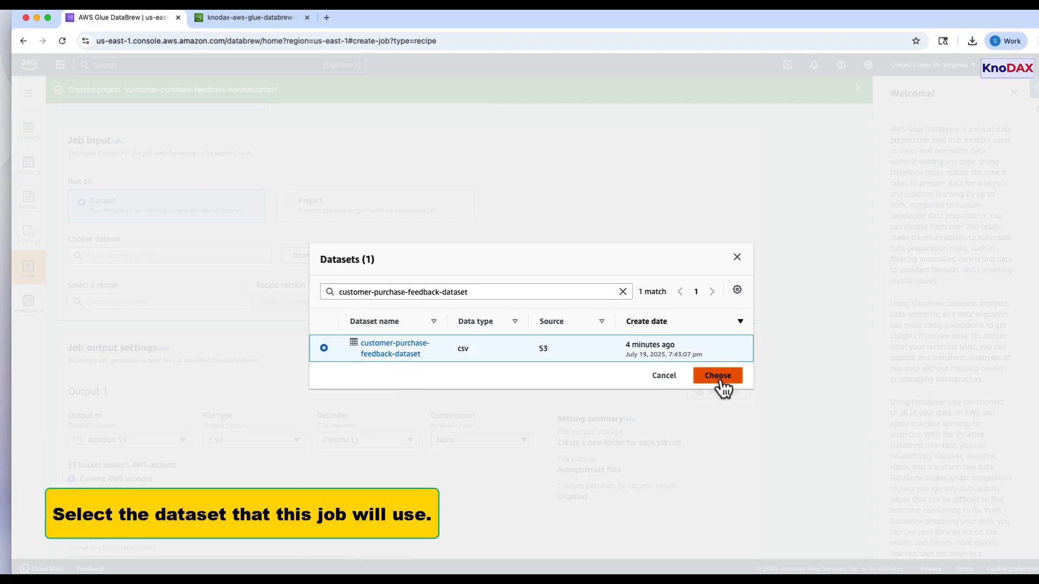
click(716, 375)
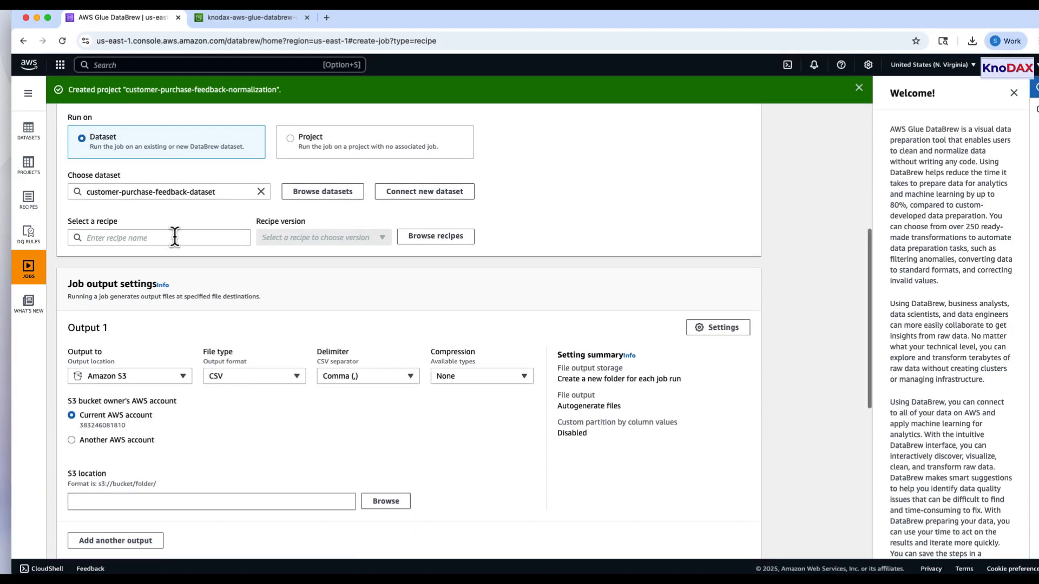
text(r-purchase-feedback-normalization-recipe)
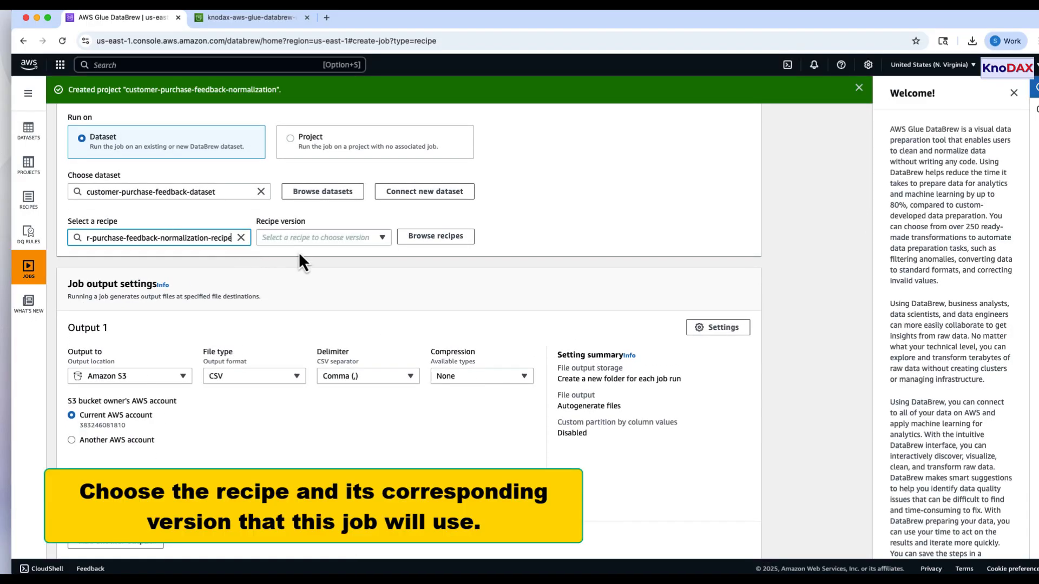
Step: Choose the knodax-aws-glue-databrew-output bucket as the job's output location
scroll(down, 3)
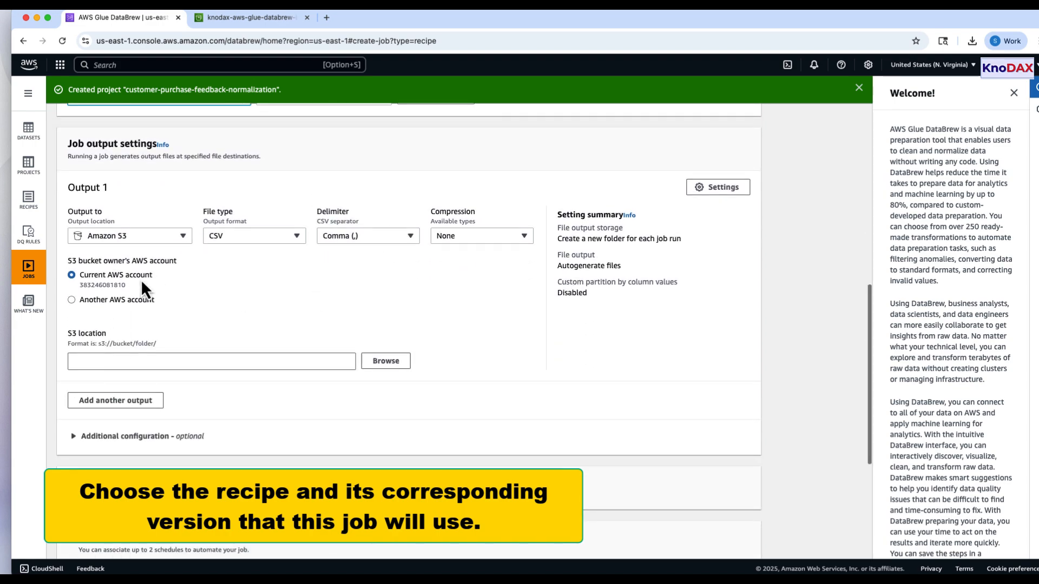
scroll(down, 3)
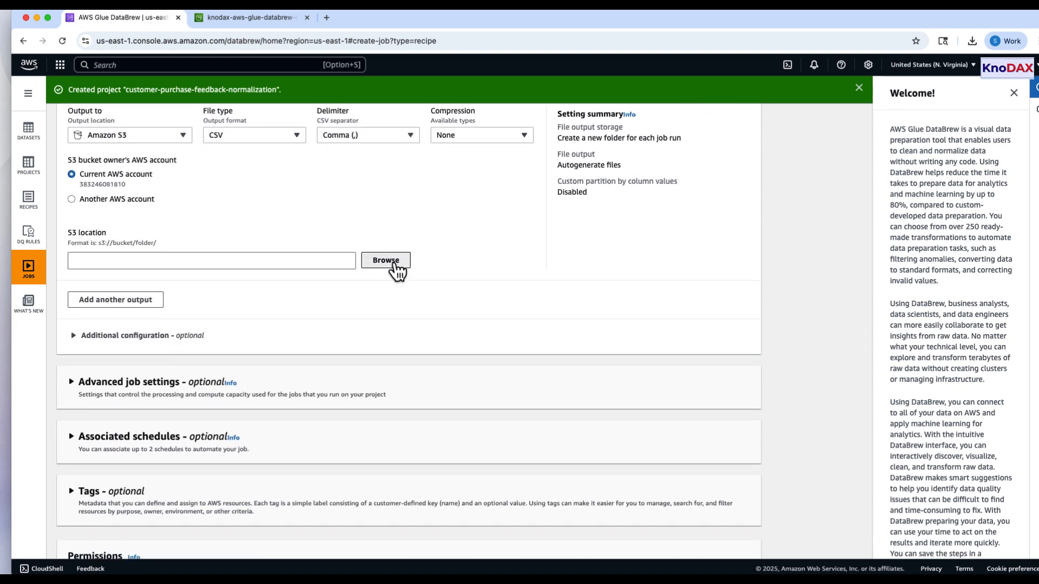
click(386, 259)
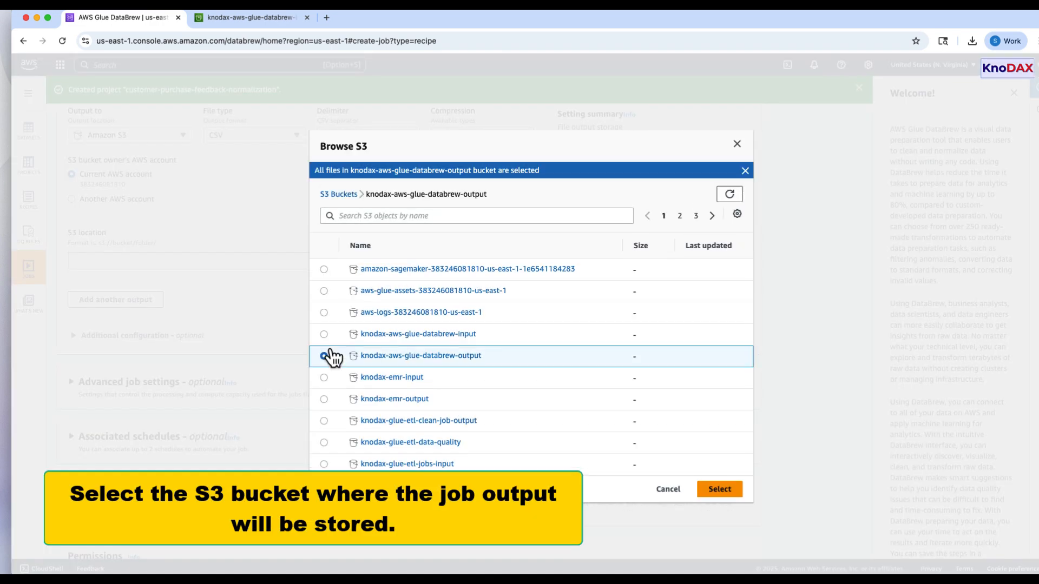
click(719, 489)
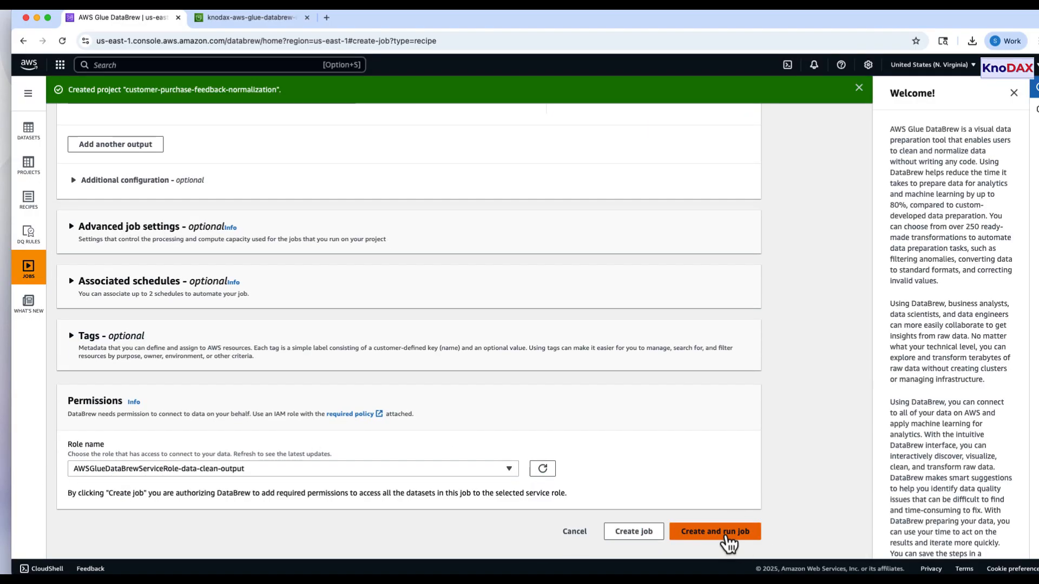
Step: Create and run customer-purchase-feedback-normalization-job, refreshing run history until the run shows Succeeded
click(715, 531)
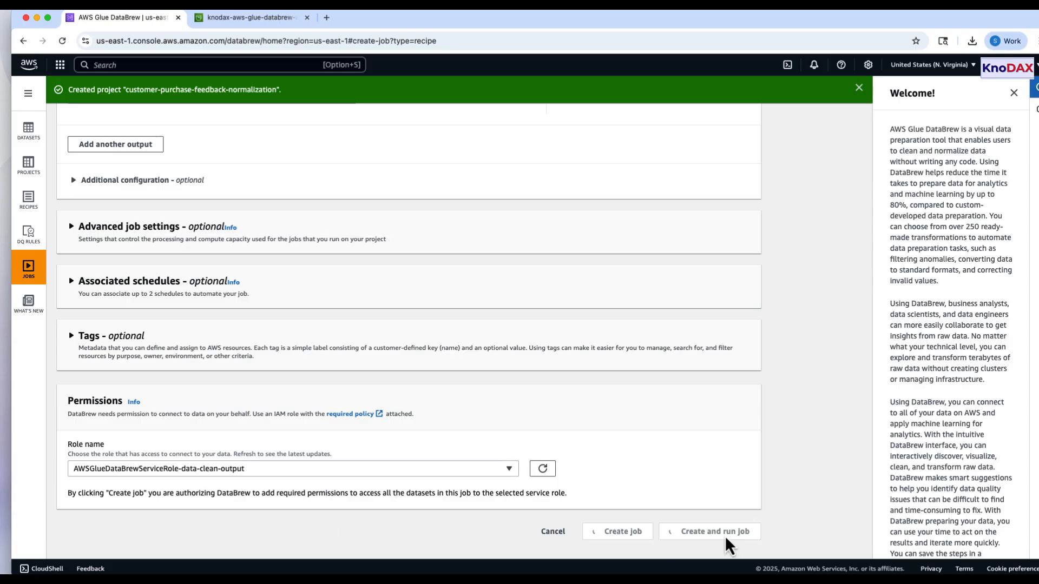
click(709, 531)
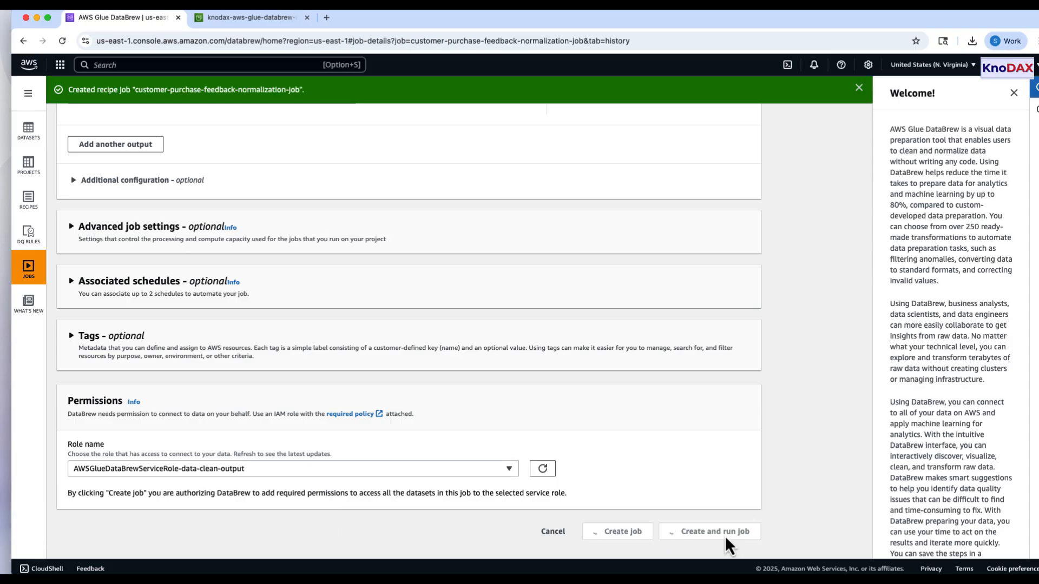
click(709, 532)
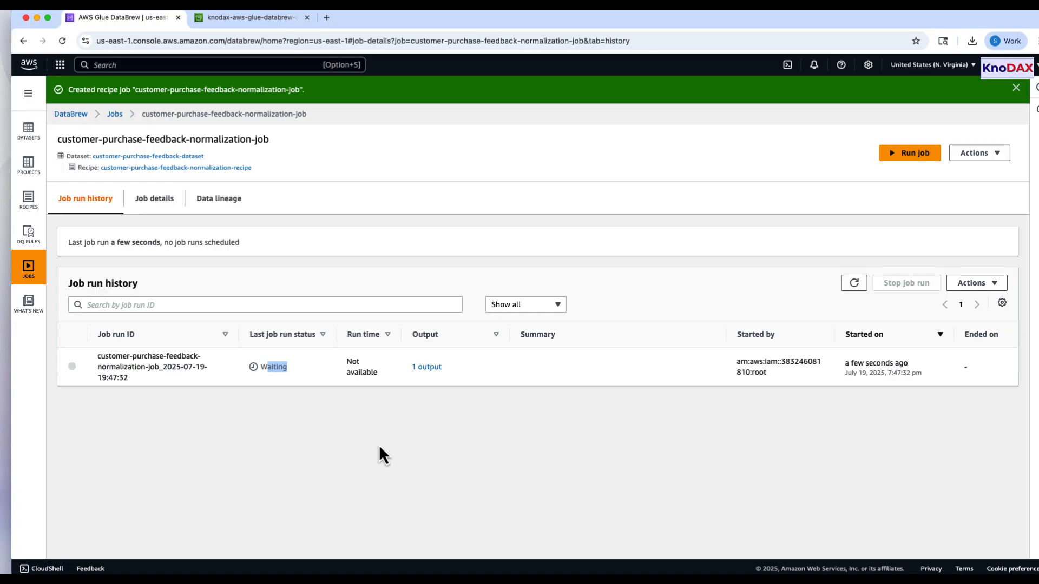
click(853, 283)
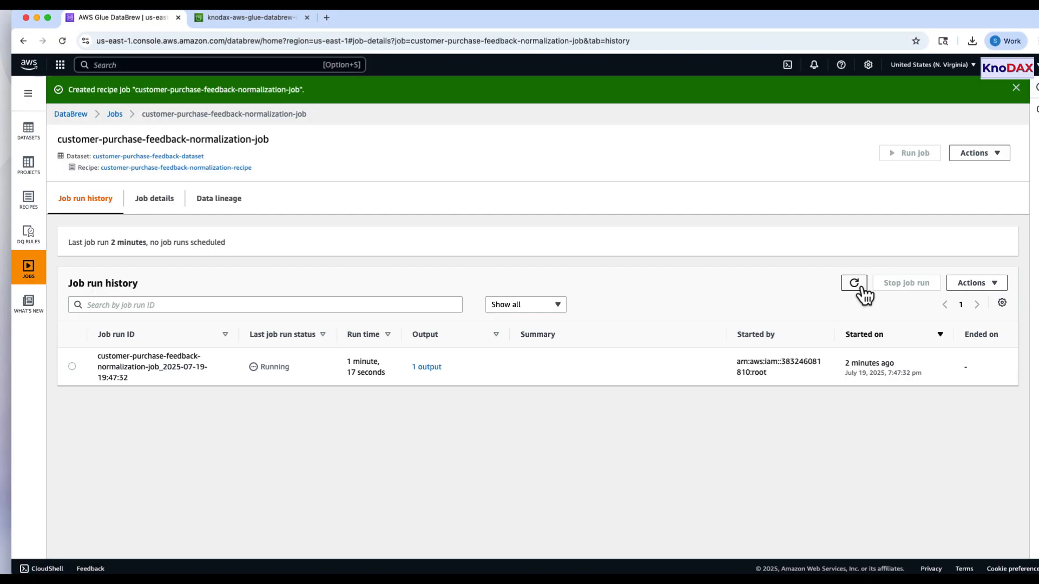
click(854, 283)
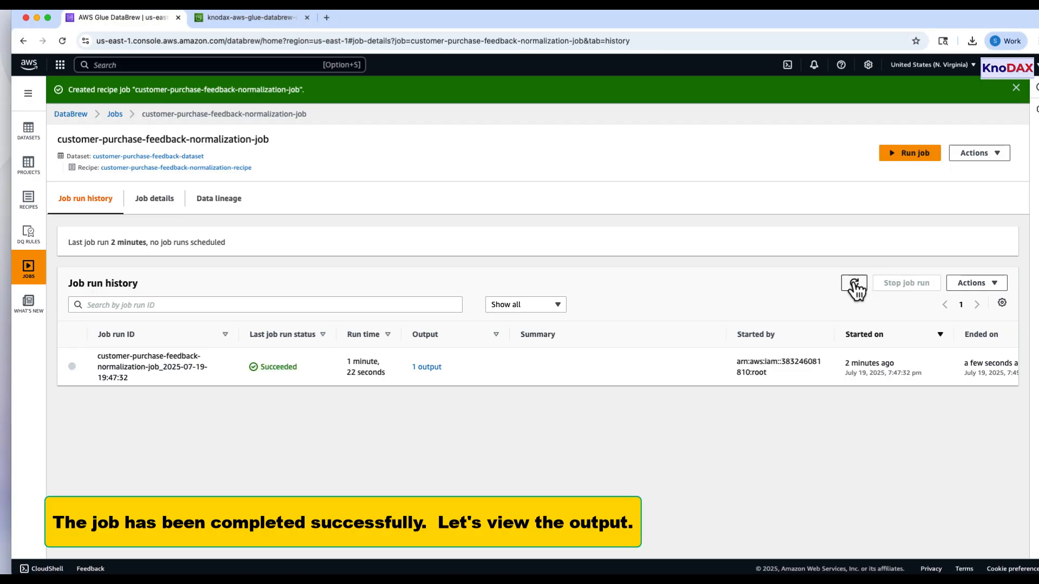
mouse_move(429, 222)
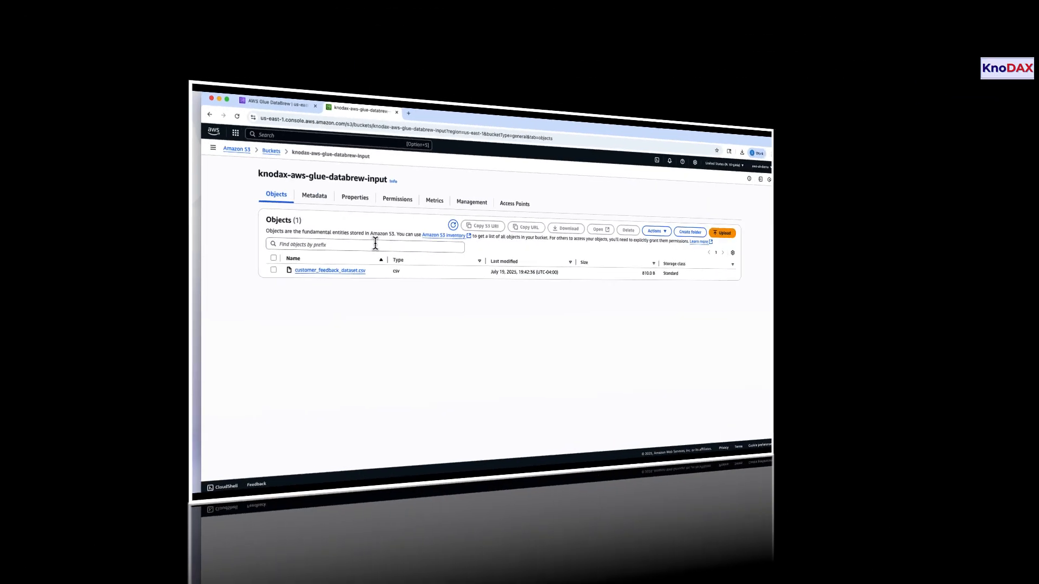
Step: Open the job's output CSV from the knodax-aws-glue-databrew-output bucket's result folder in Excel
click(271, 150)
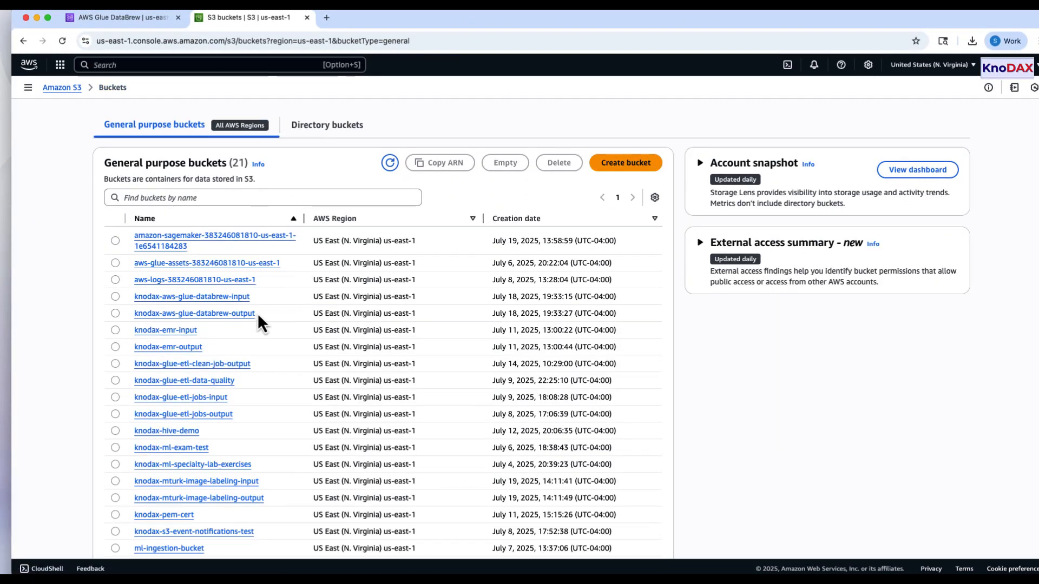
click(194, 313)
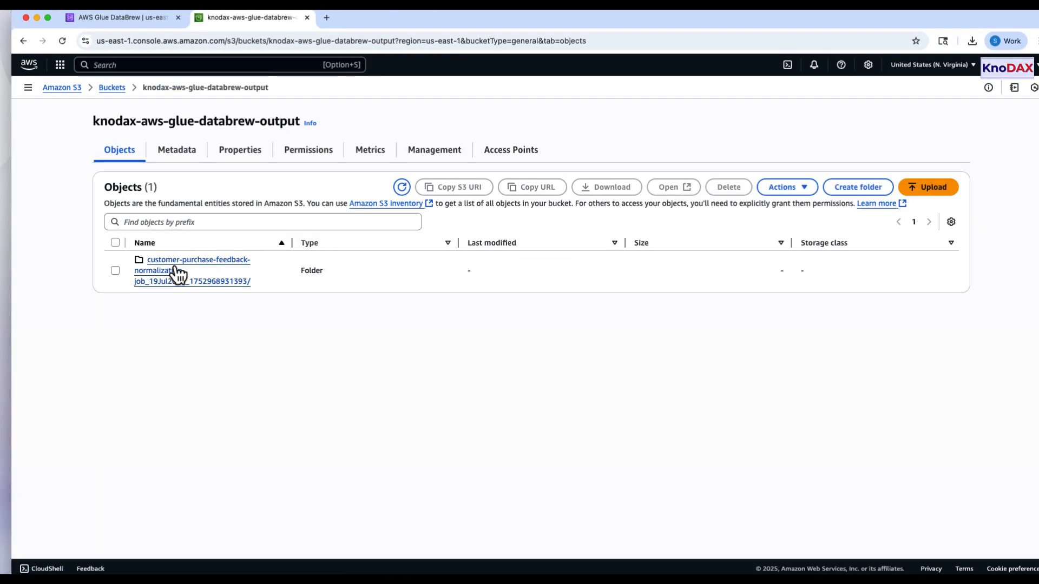
click(191, 269)
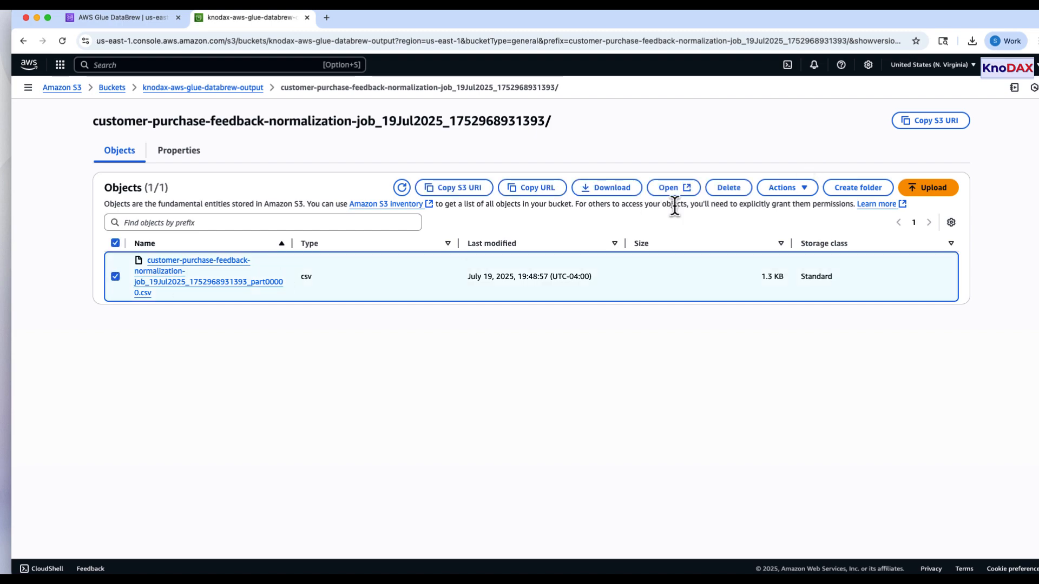
click(672, 188)
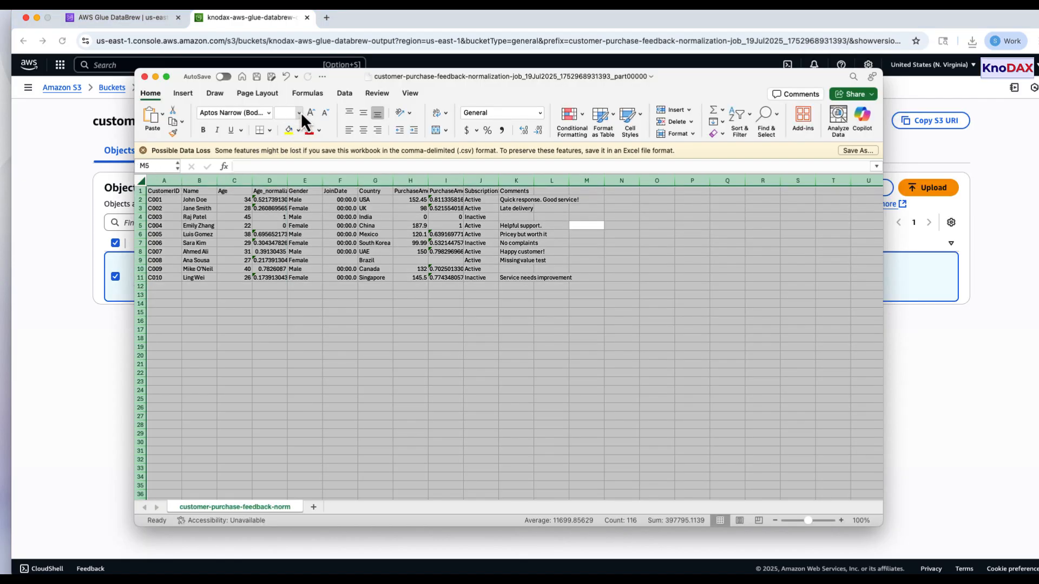
Step: Change the font size of the whole sheet's text to 18 point
click(298, 112)
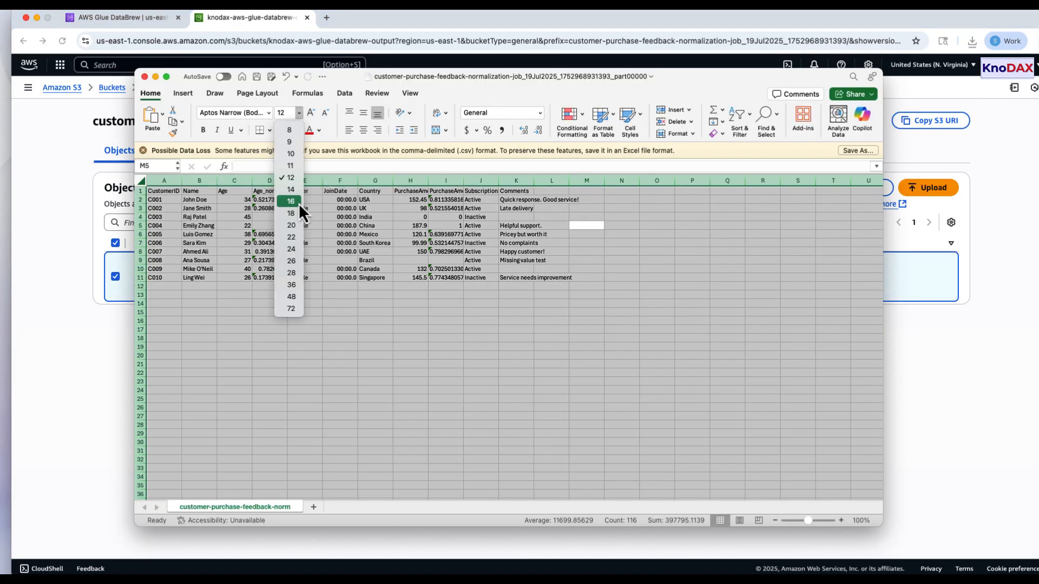
click(290, 201)
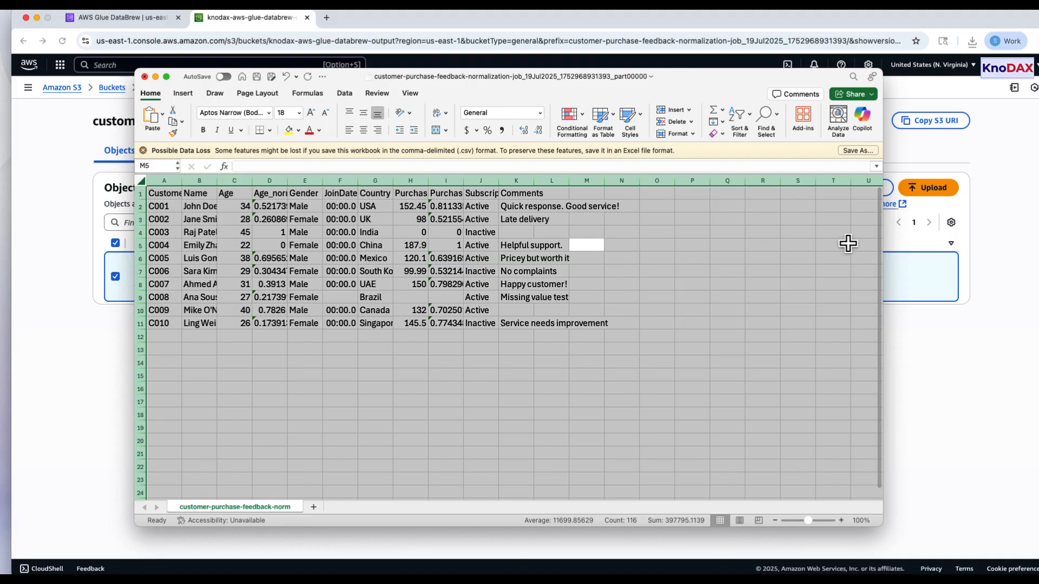
mouse_move(881, 240)
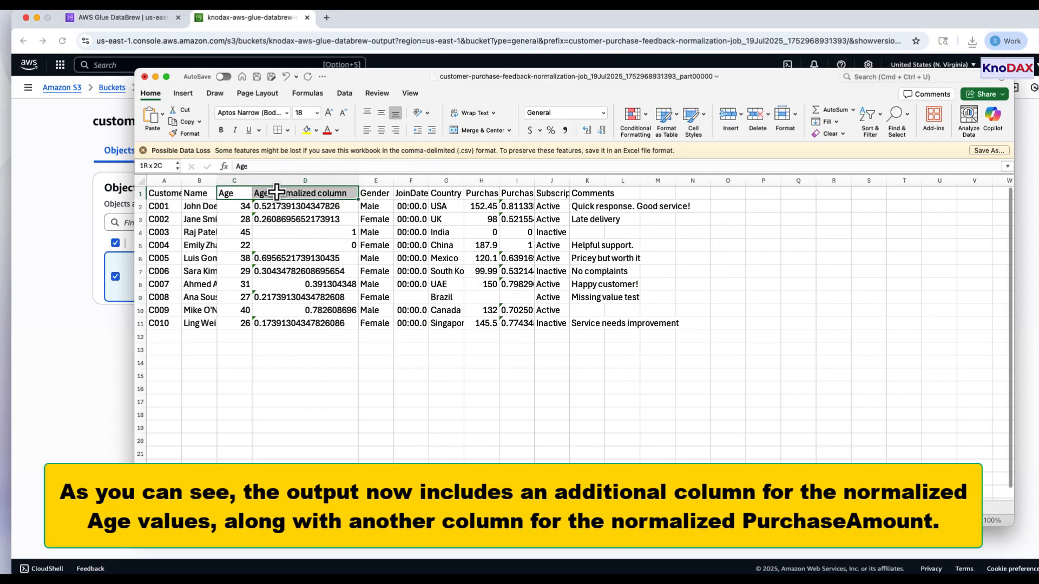
Step: Widen PurchaseAmount_normalized and check the Age_normalized and PurchaseAmount_normalized values
click(234, 193)
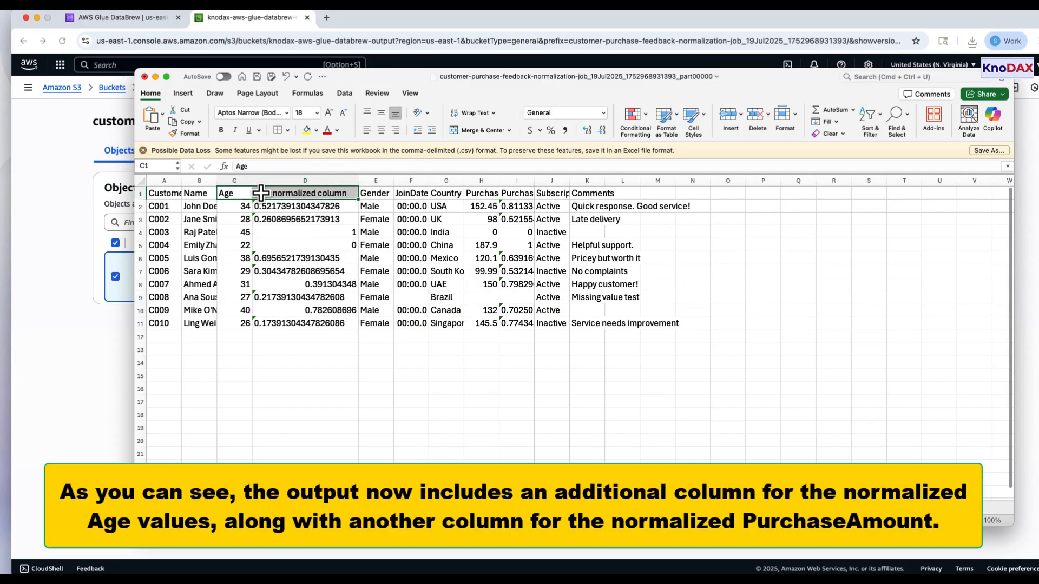
click(305, 258)
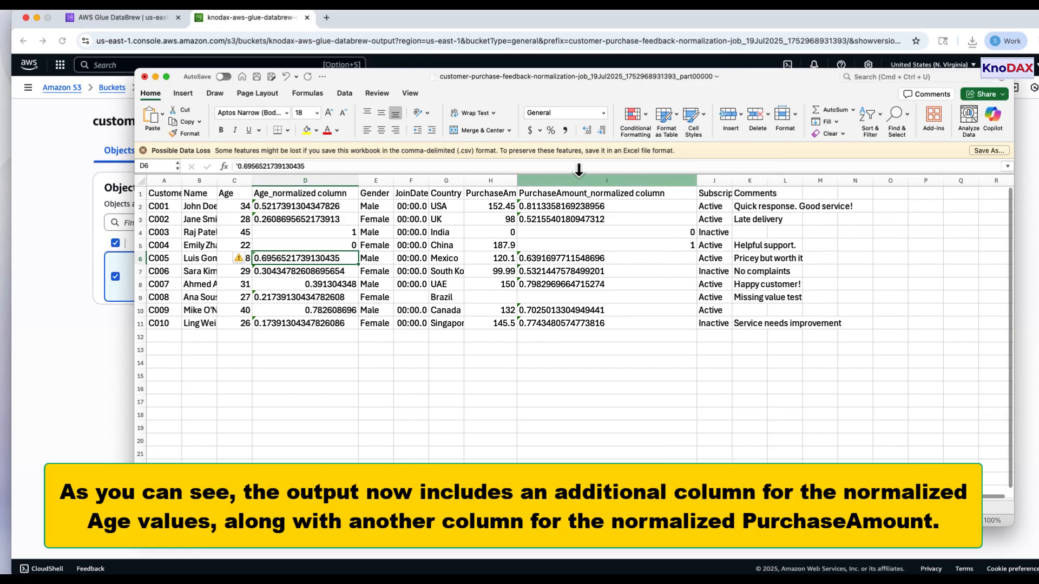
click(605, 180)
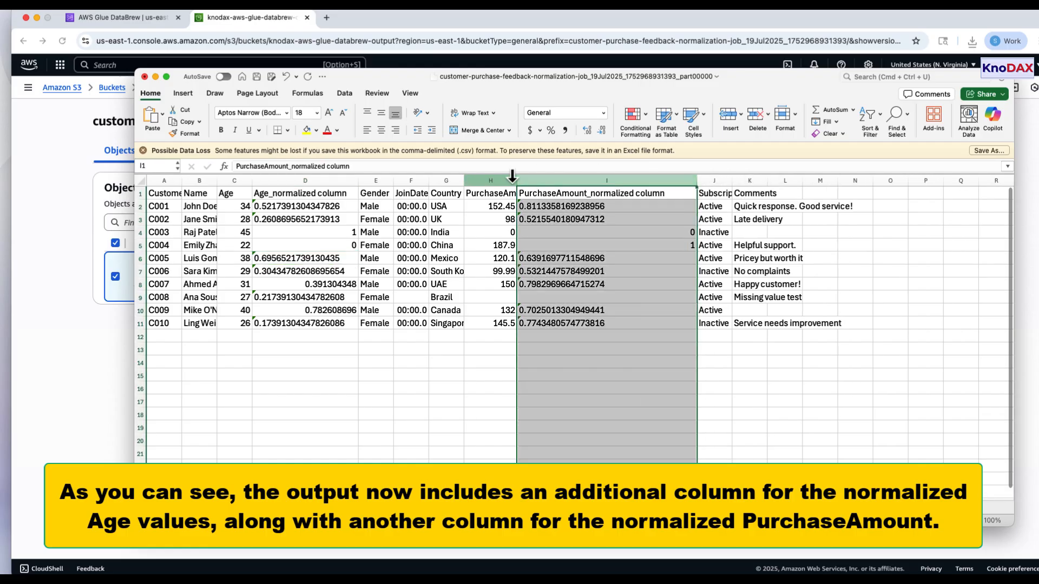
click(490, 180)
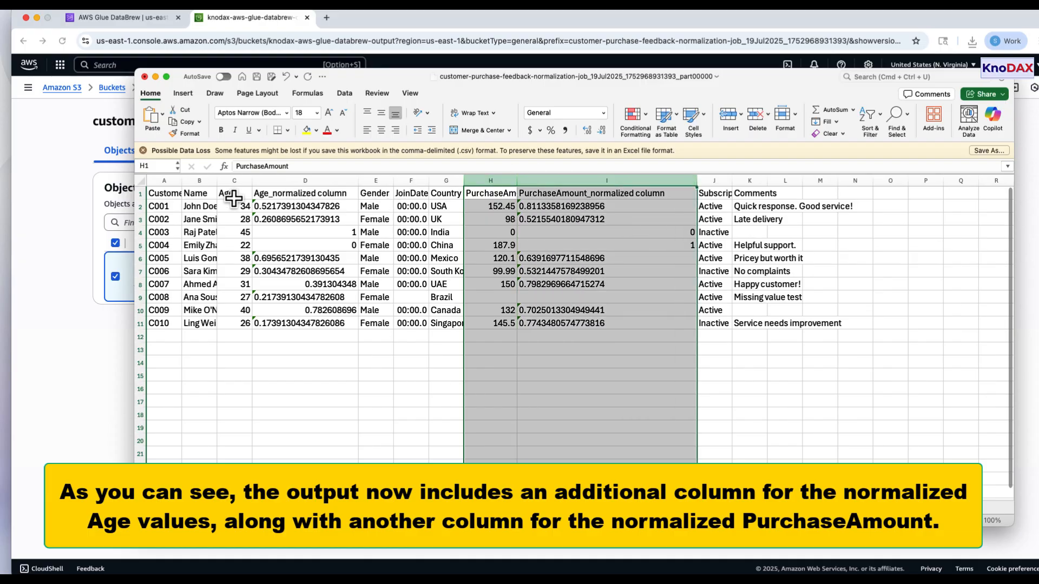
click(233, 193)
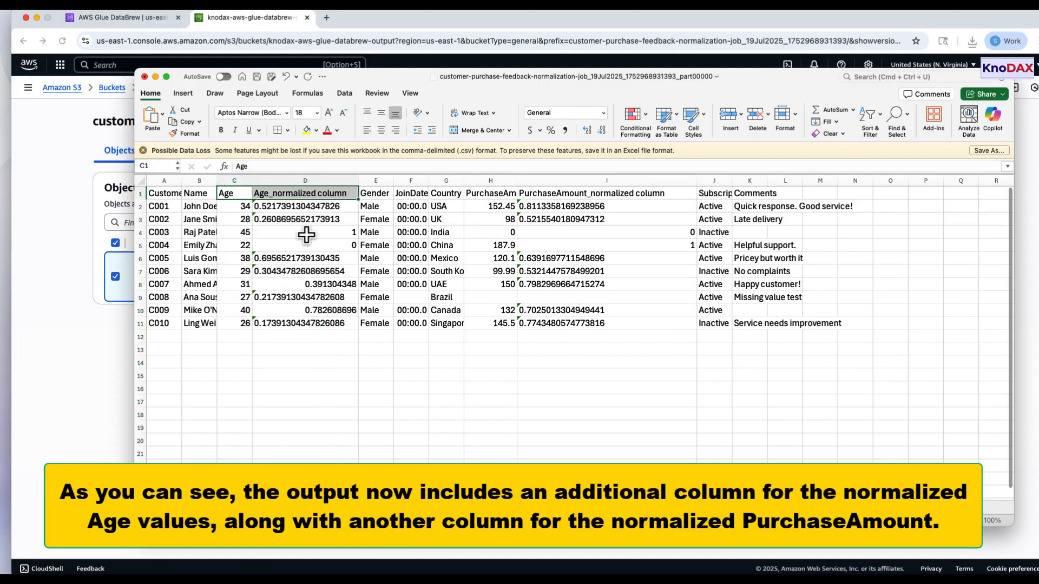
click(305, 206)
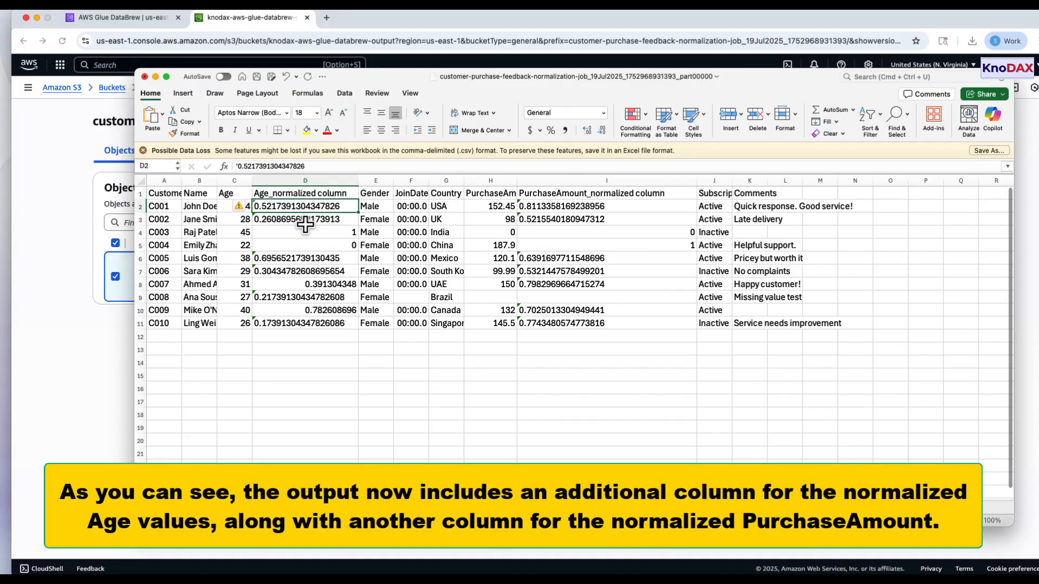
mouse_move(317, 325)
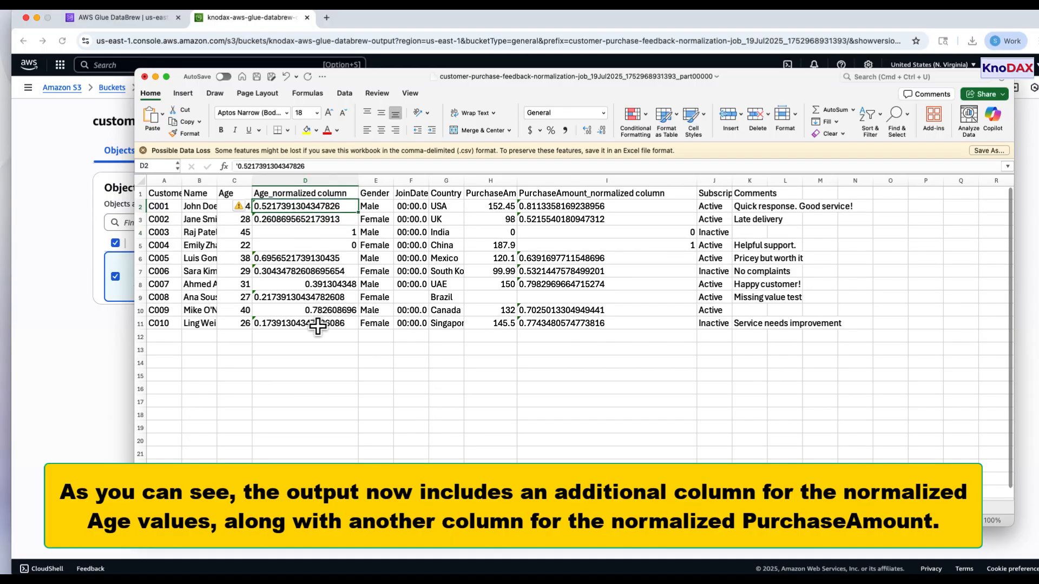
click(586, 206)
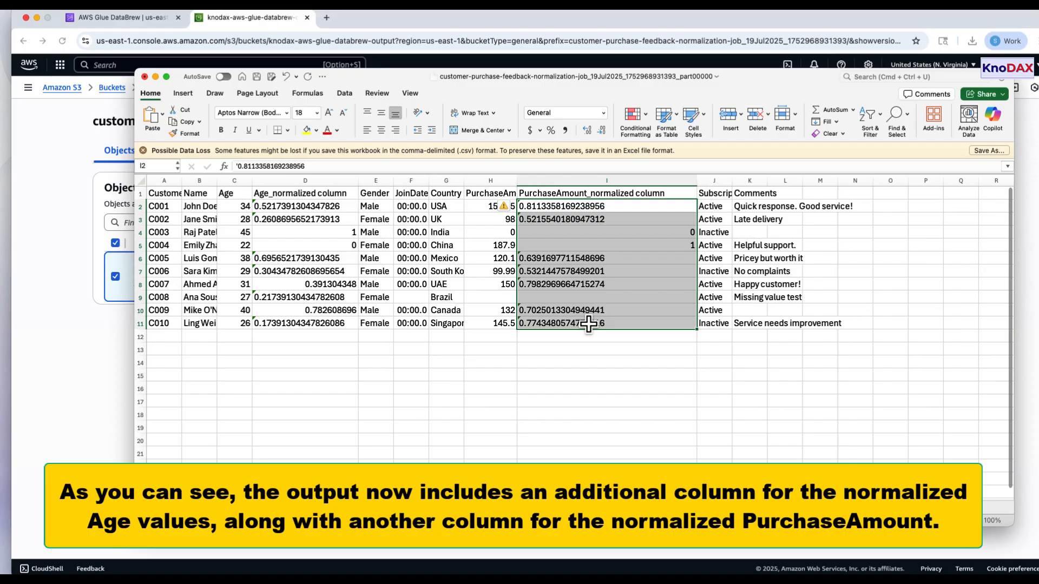
click(606, 440)
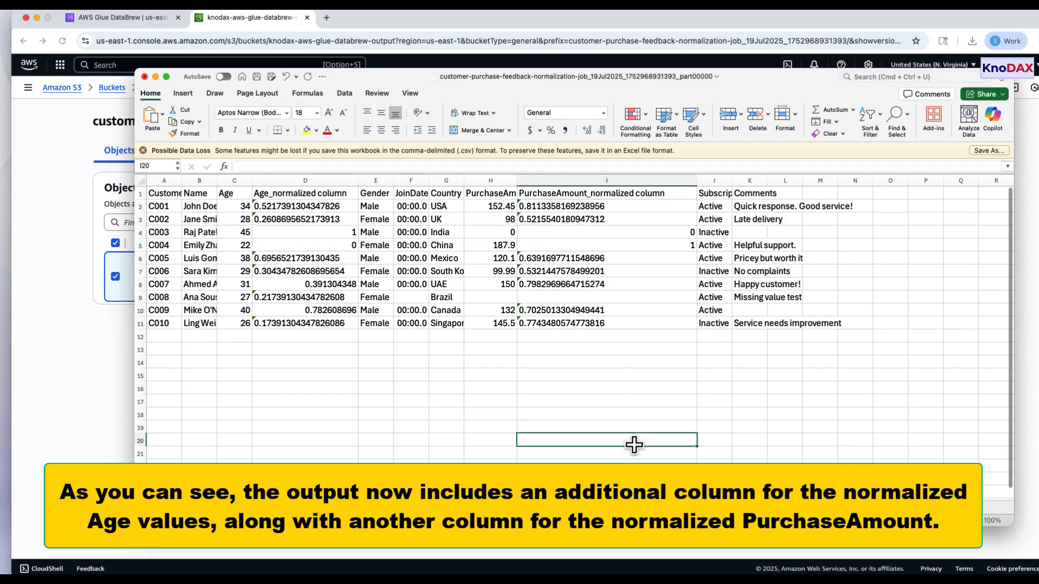